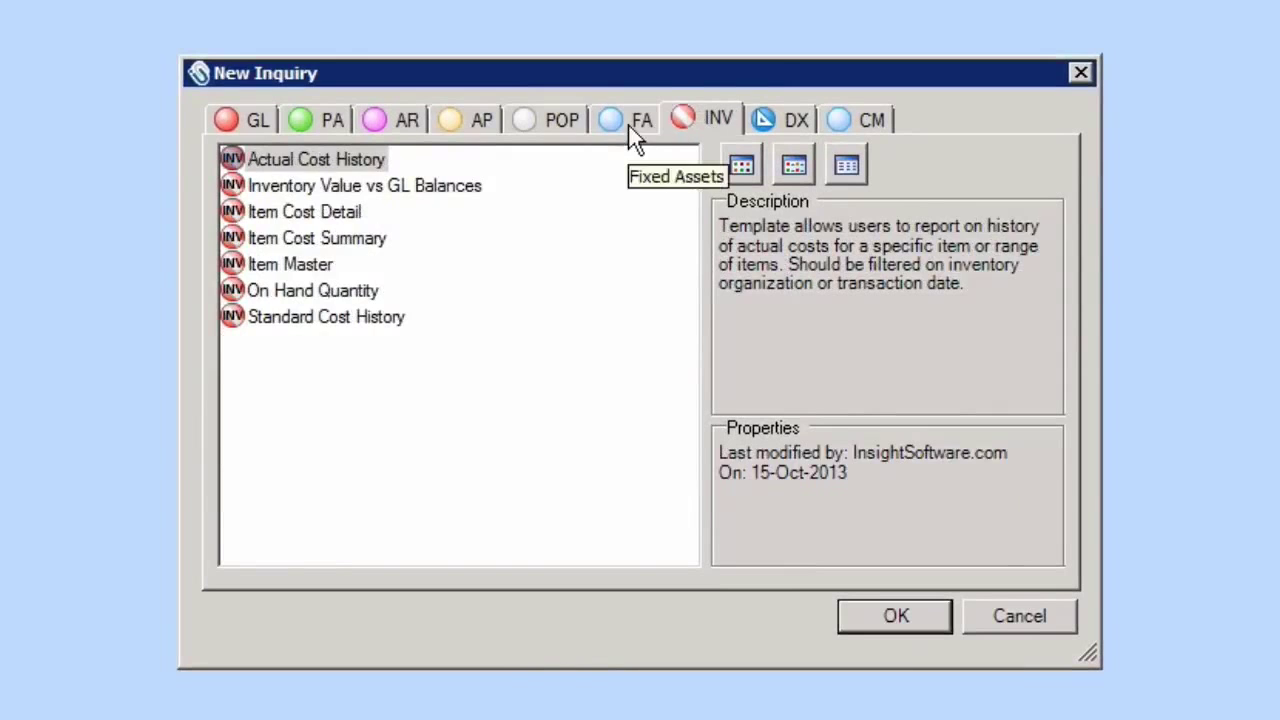
# - Browse the AP and GL template tabs and create a GL Balances R12 inquiry
pyautogui.click(480, 120)
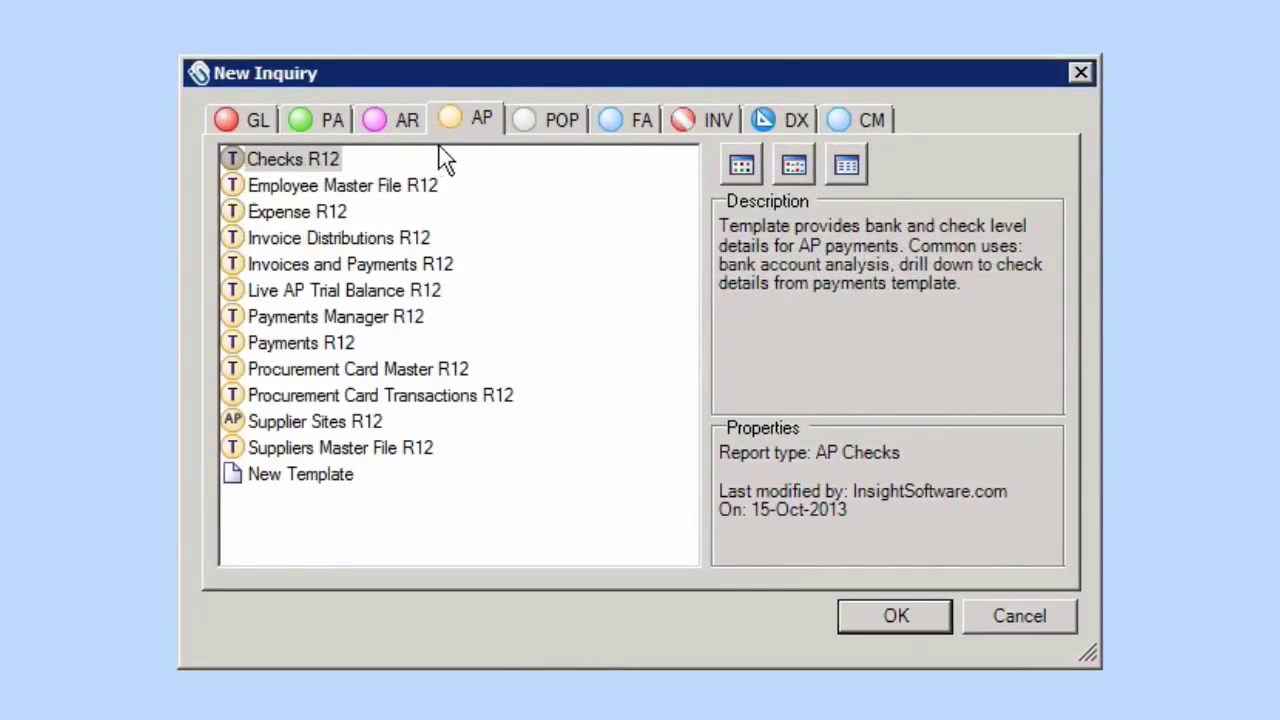
pyautogui.click(256, 120)
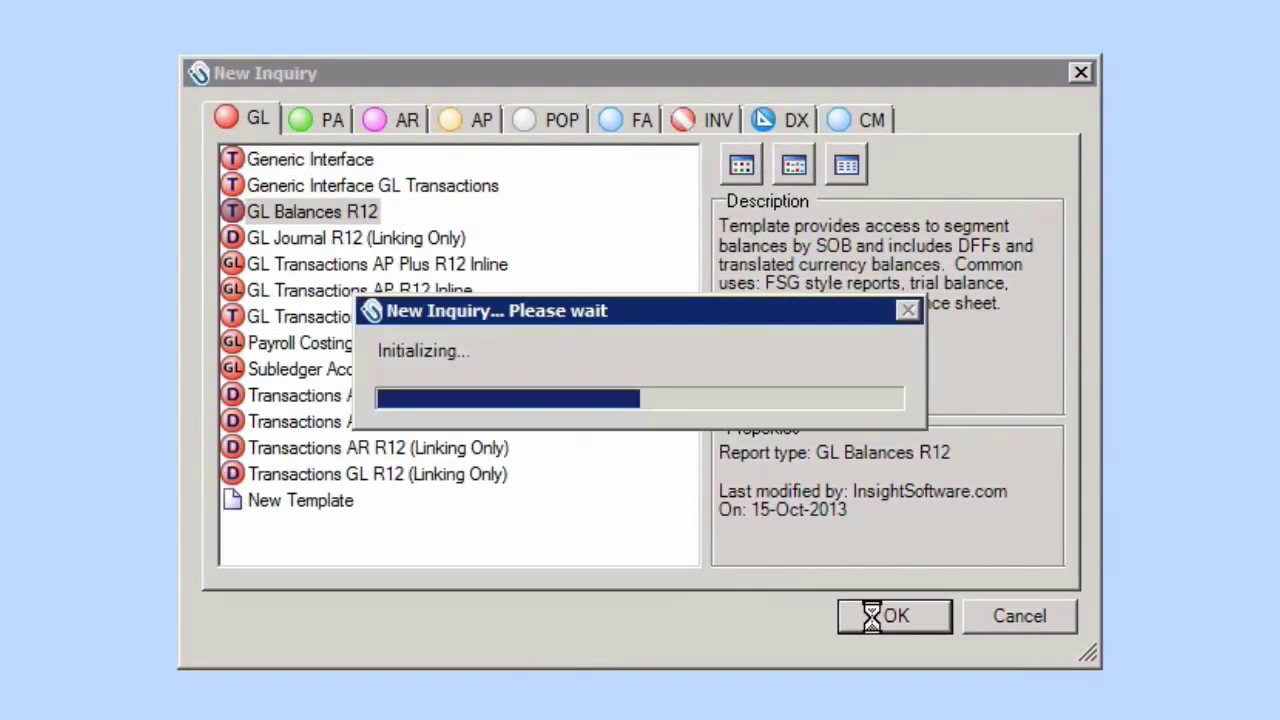
pyautogui.click(892, 616)
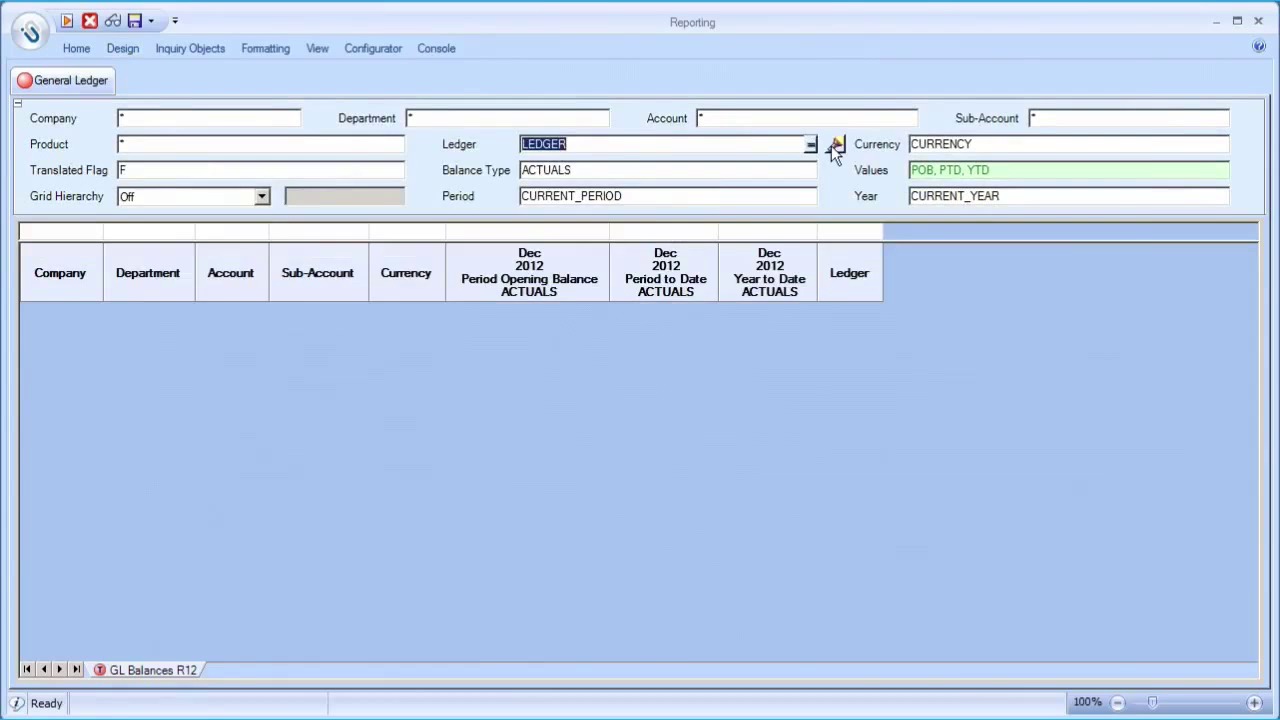
pyautogui.click(808, 144)
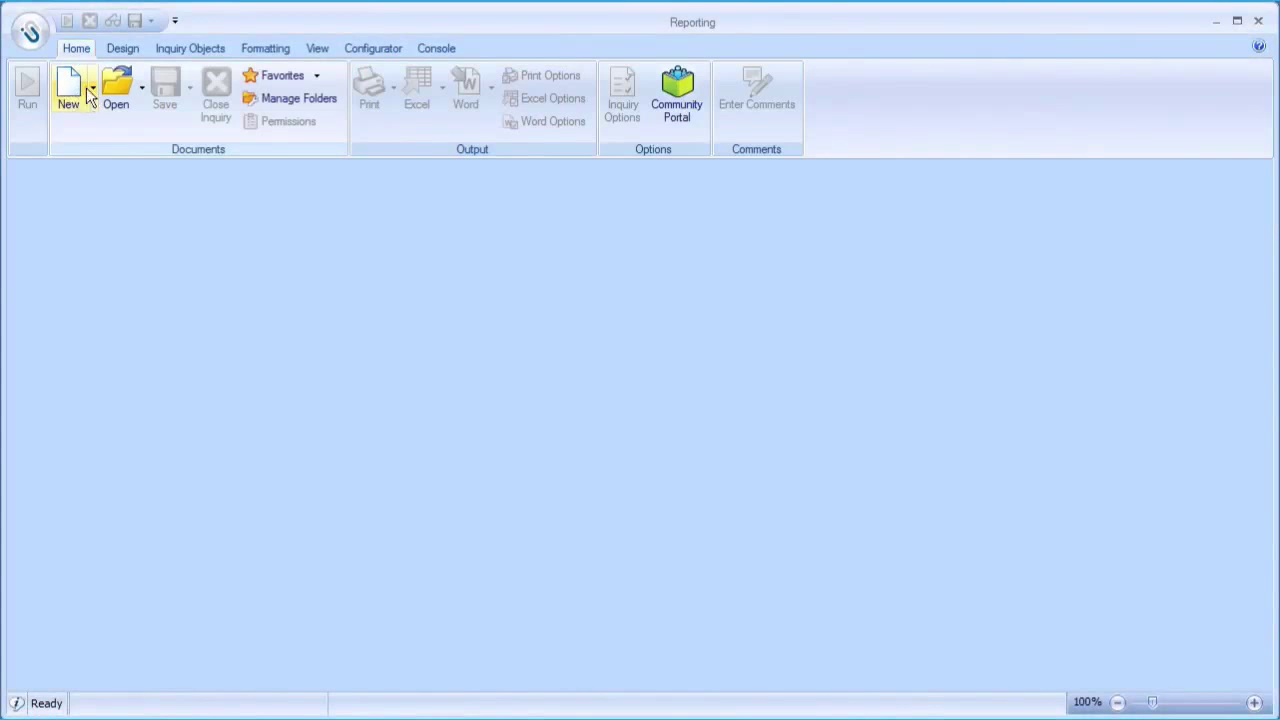
# - Create the Actual Budget Variance and Prior Year Report inquiry and review its grid
pyautogui.click(68, 88)
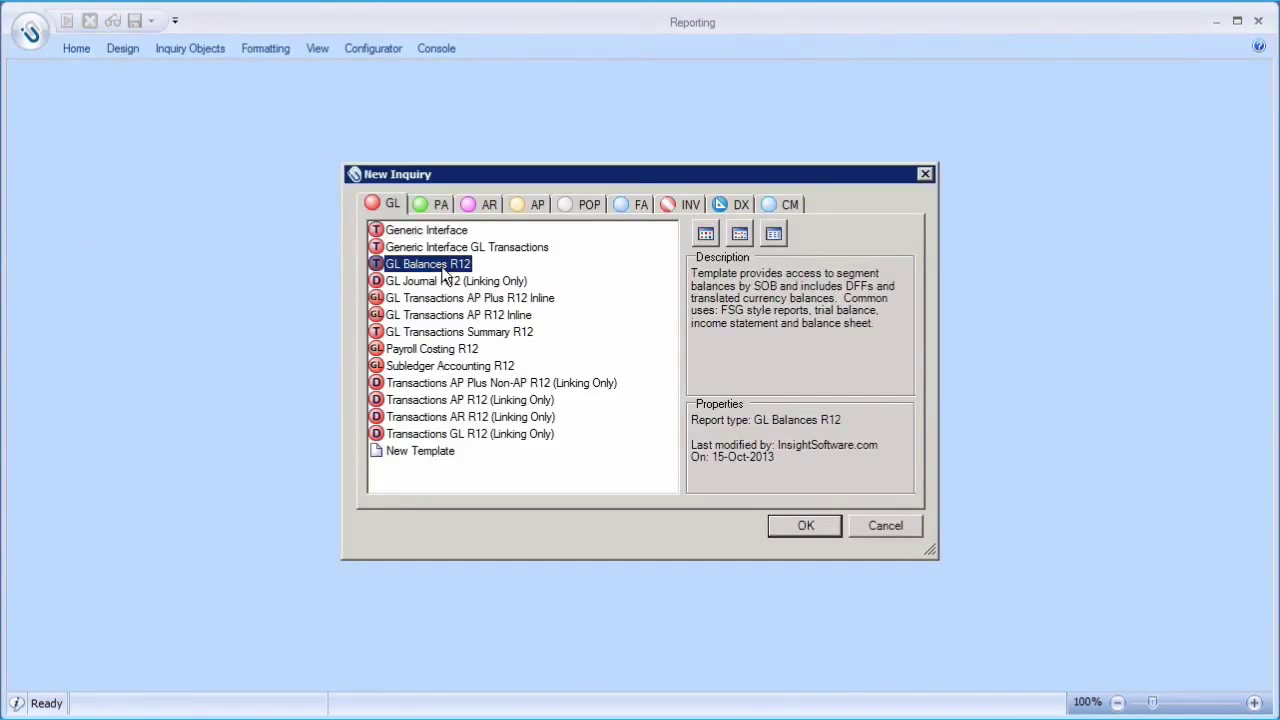
pyautogui.click(804, 524)
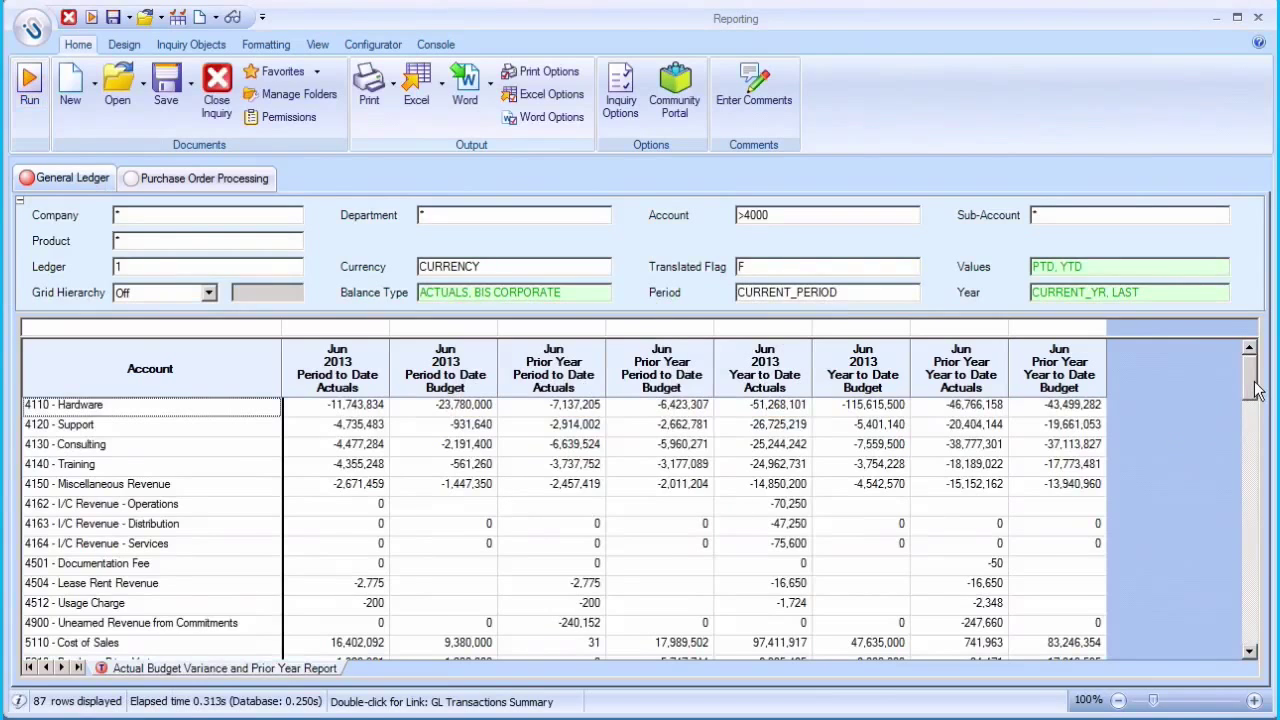
pyautogui.scroll(-3)
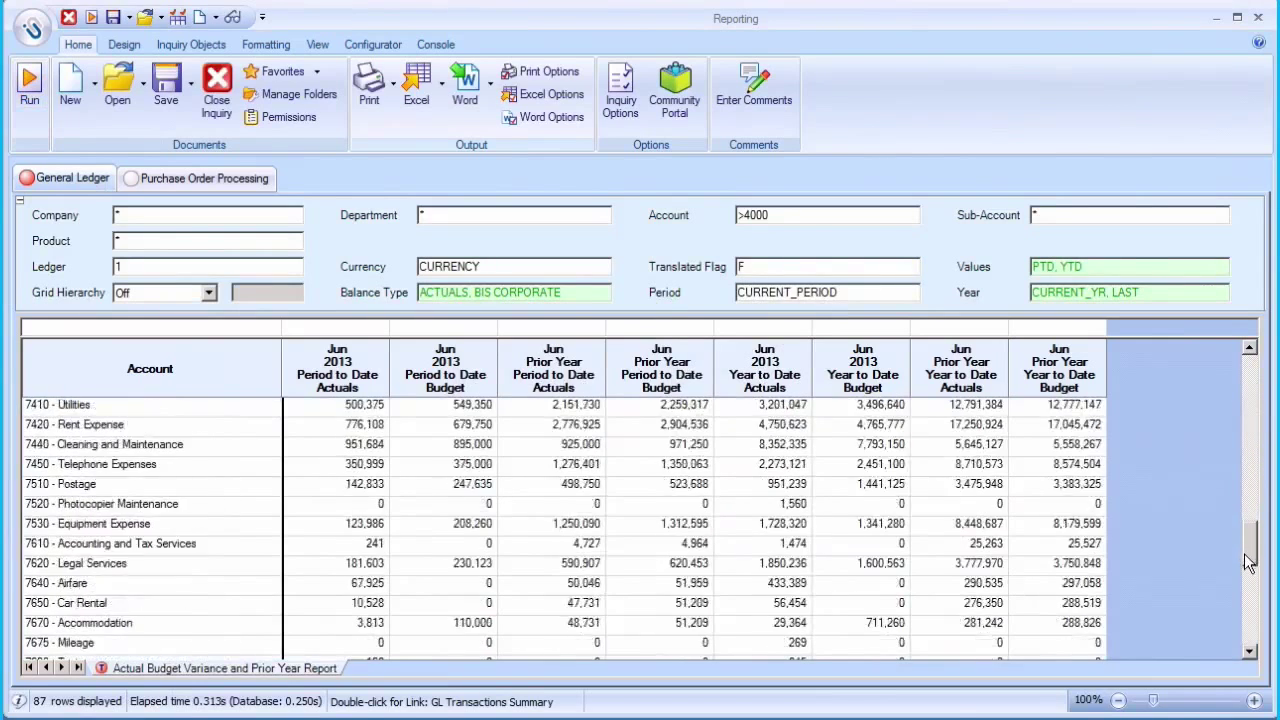
pyautogui.scroll(3)
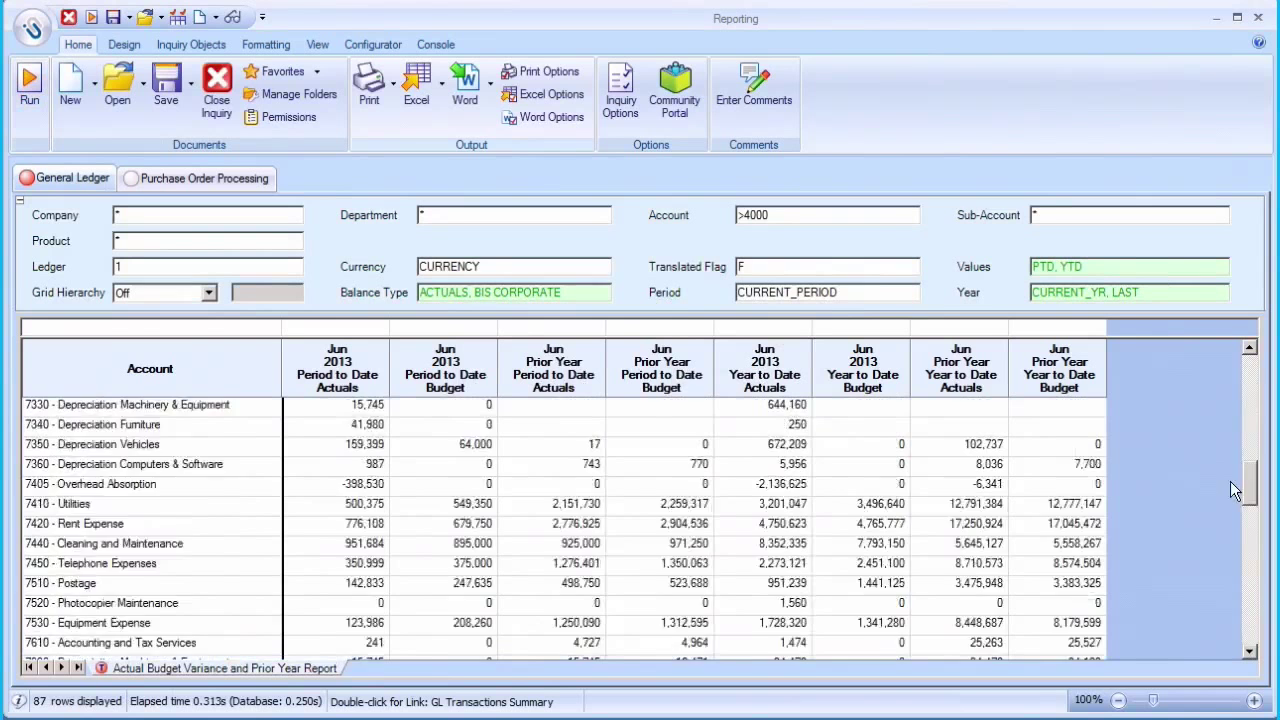
pyautogui.scroll(3)
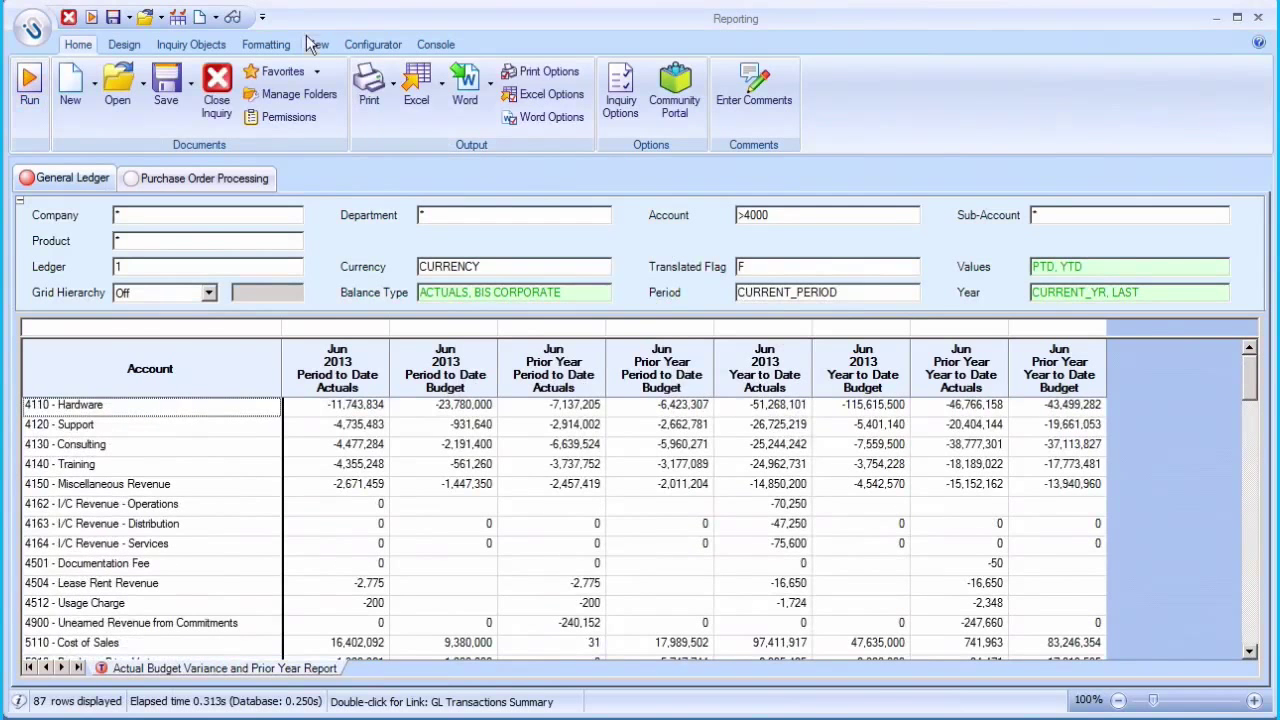
# - Show the report title above the balances grid via the View display options
pyautogui.click(316, 44)
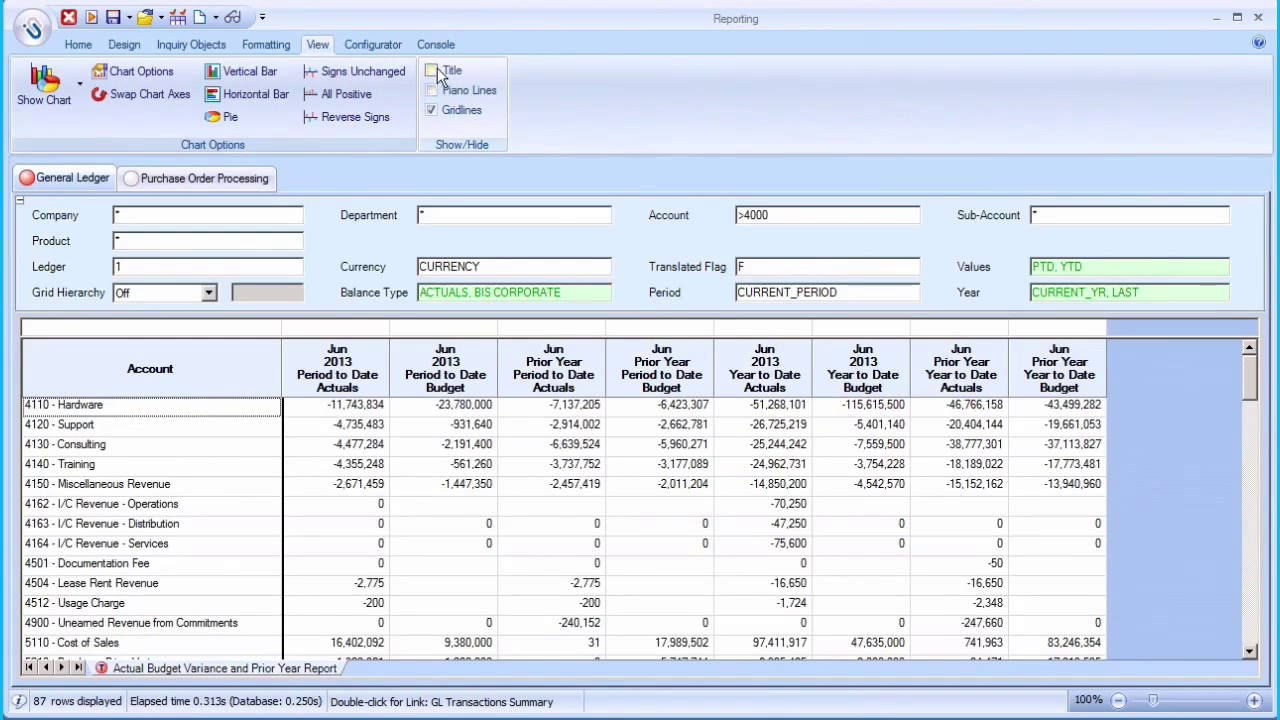
pyautogui.click(432, 70)
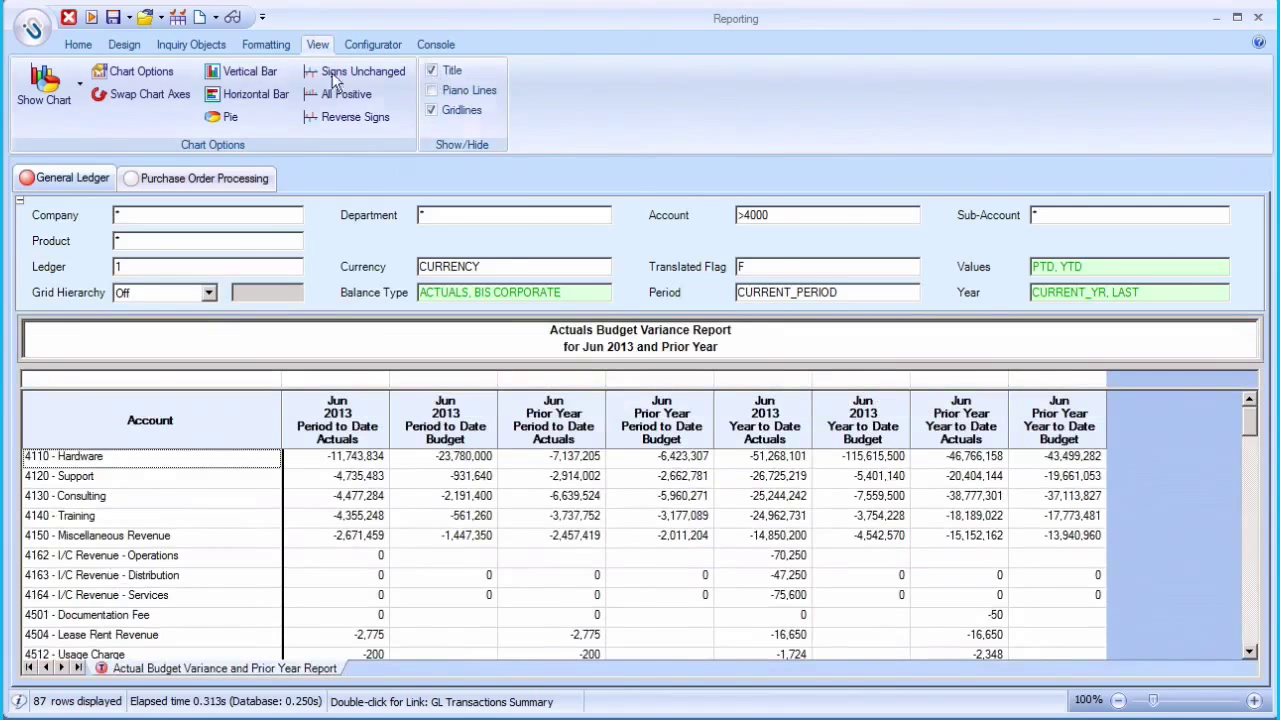
pyautogui.click(78, 44)
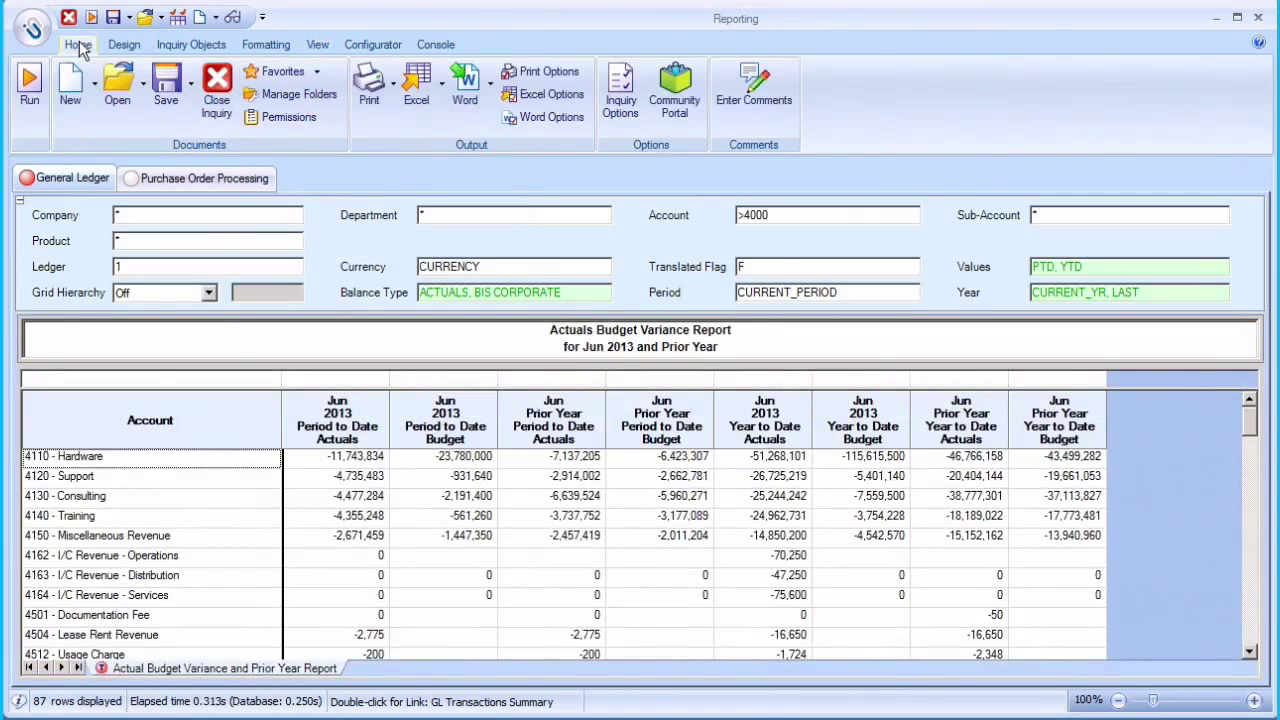
# - Filter Department to 420,440 and rerun the variance report, reviewing the 34 rows
pyautogui.click(514, 214)
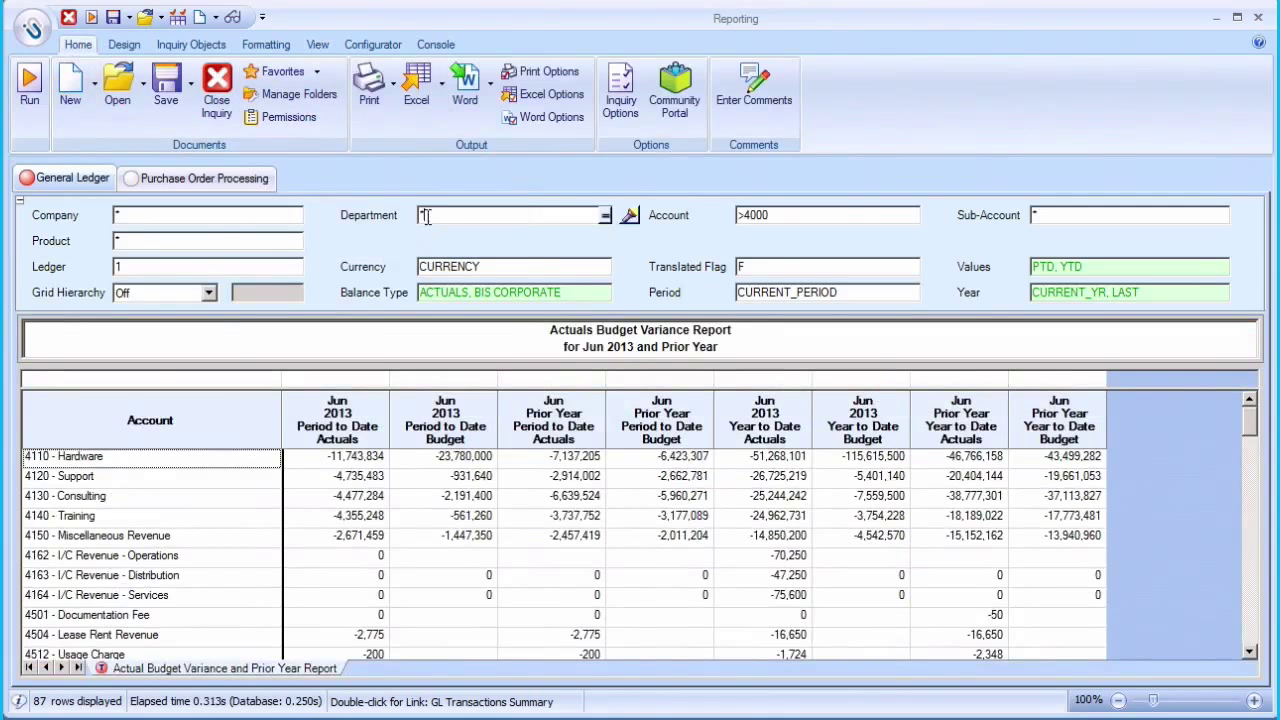
pyautogui.write('420,440')
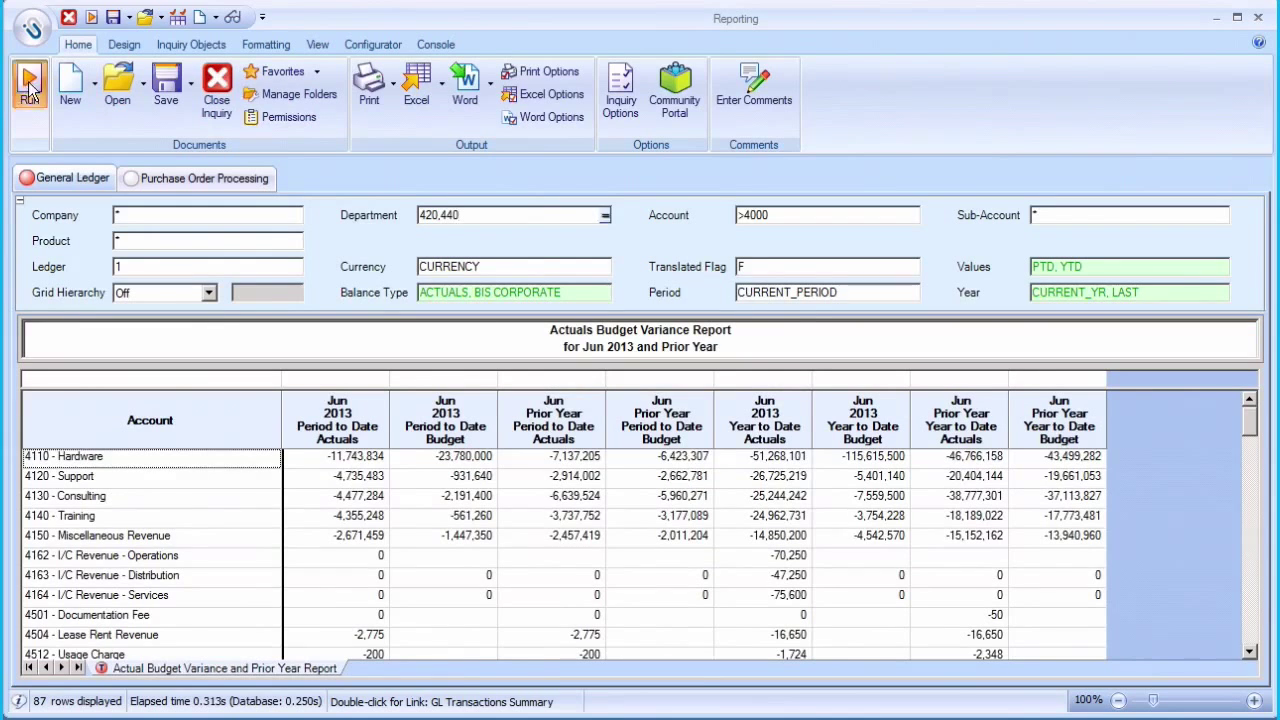
pyautogui.click(28, 84)
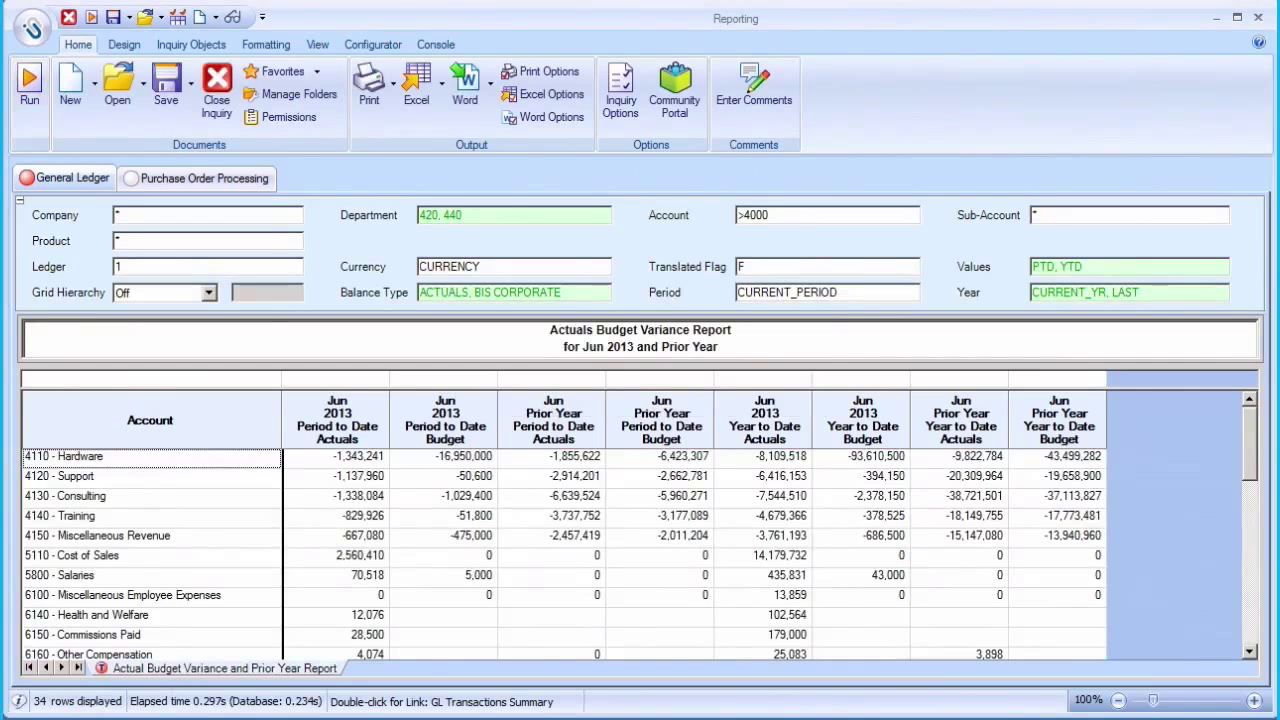
pyautogui.scroll(-3)
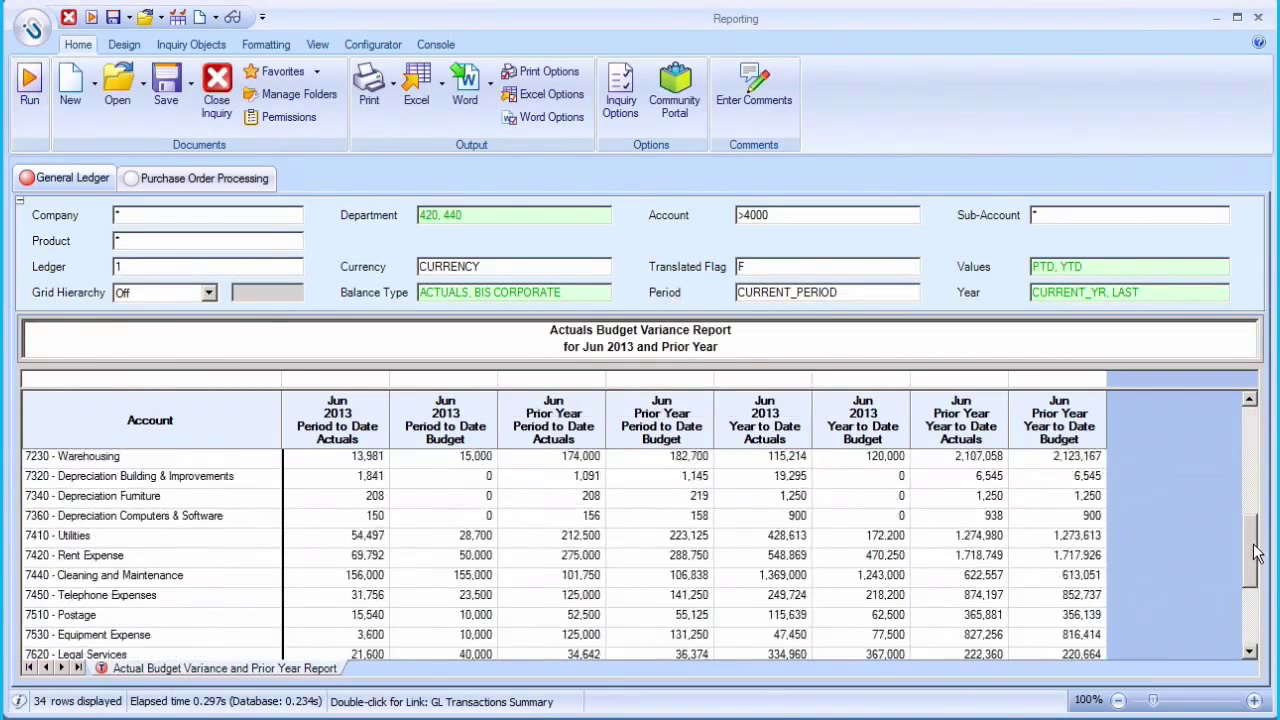
pyautogui.scroll(-3)
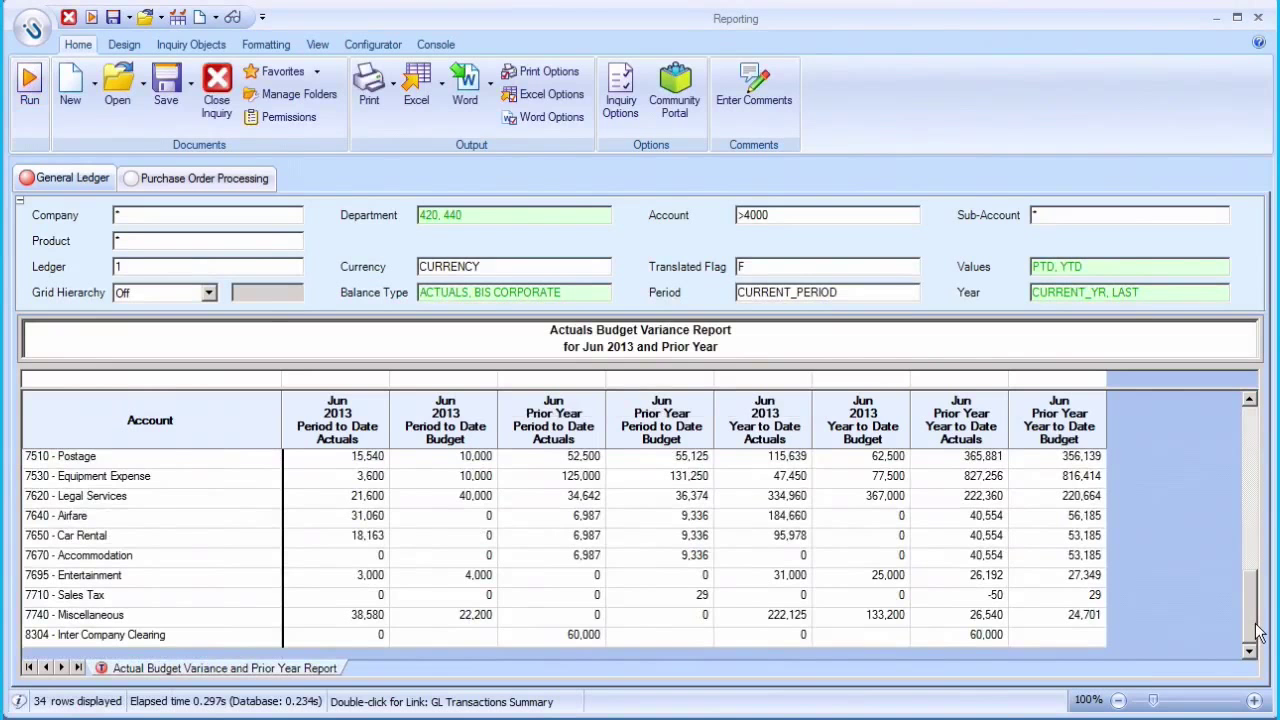
pyautogui.scroll(3)
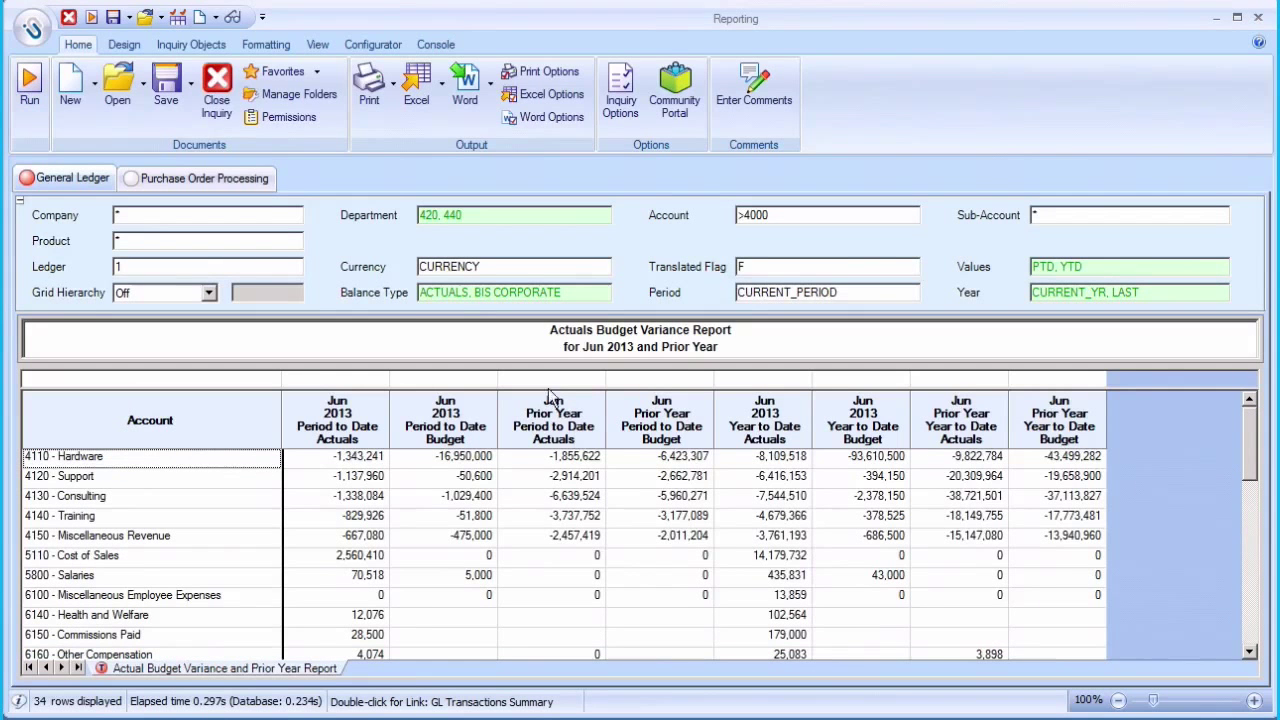
# - Activate the VAR Variance calculation from the Inquiry Objects calculations list
pyautogui.click(124, 44)
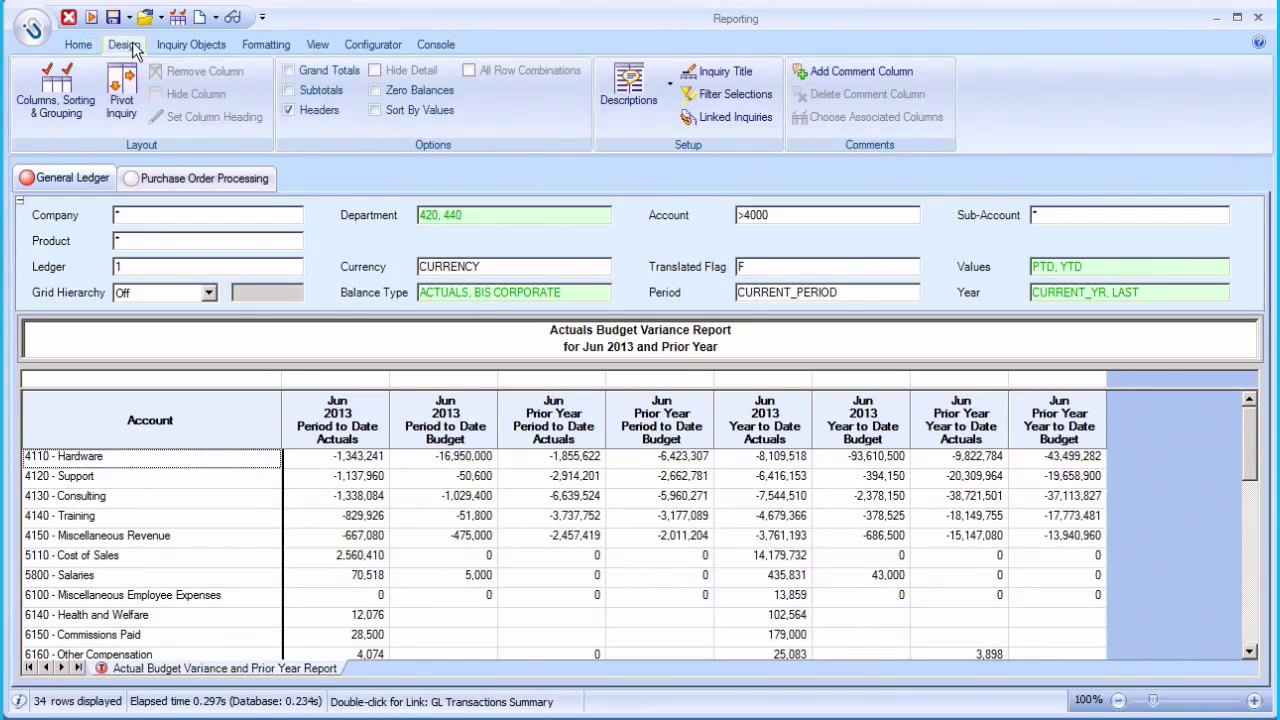
pyautogui.click(190, 44)
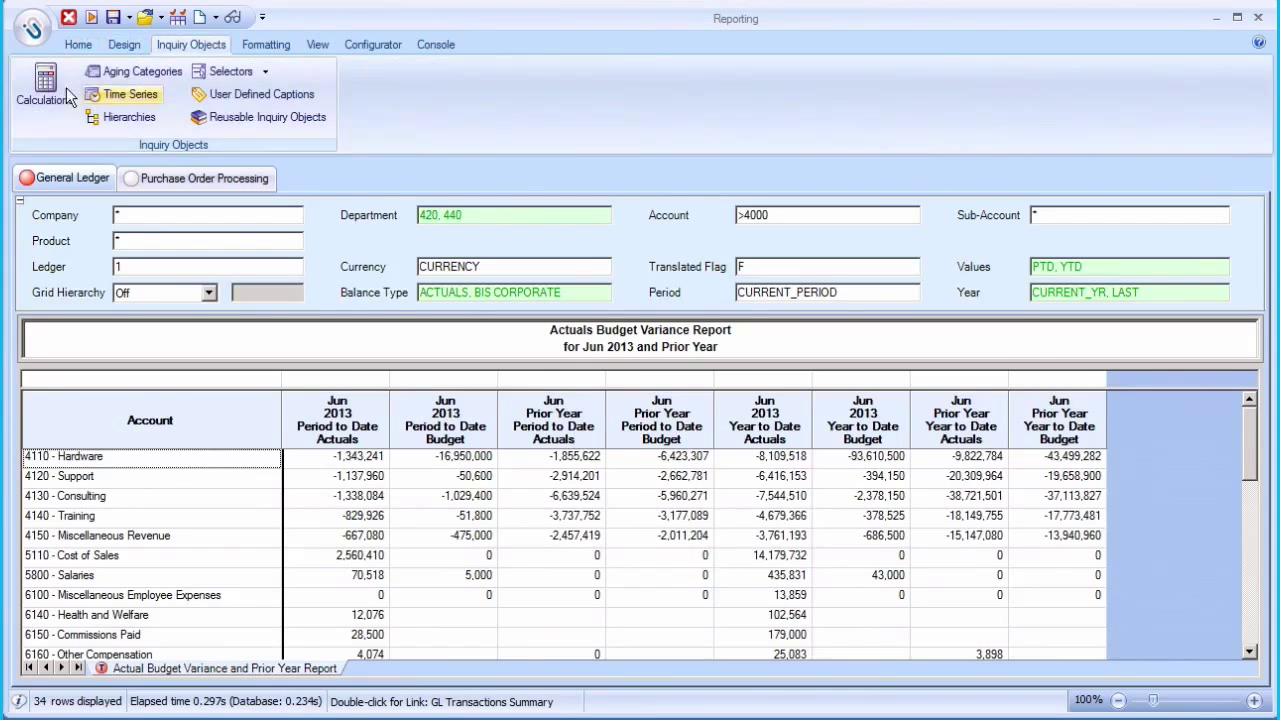
pyautogui.click(44, 84)
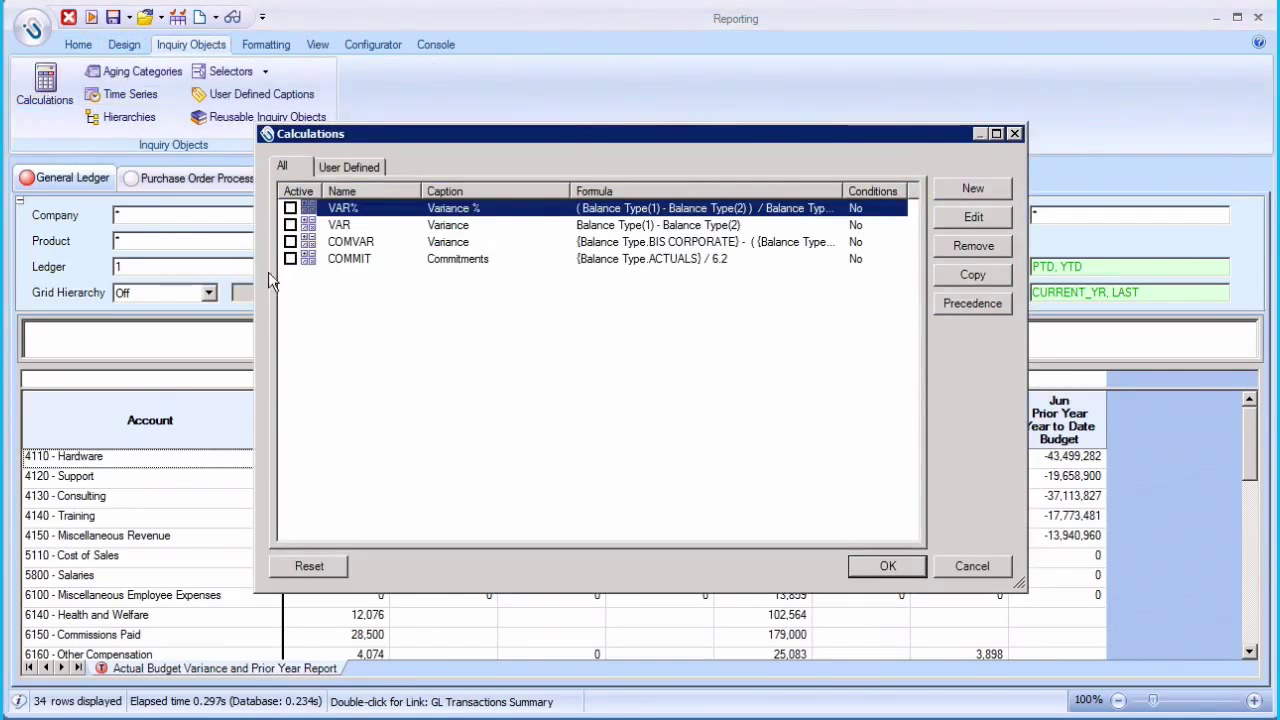
pyautogui.click(290, 224)
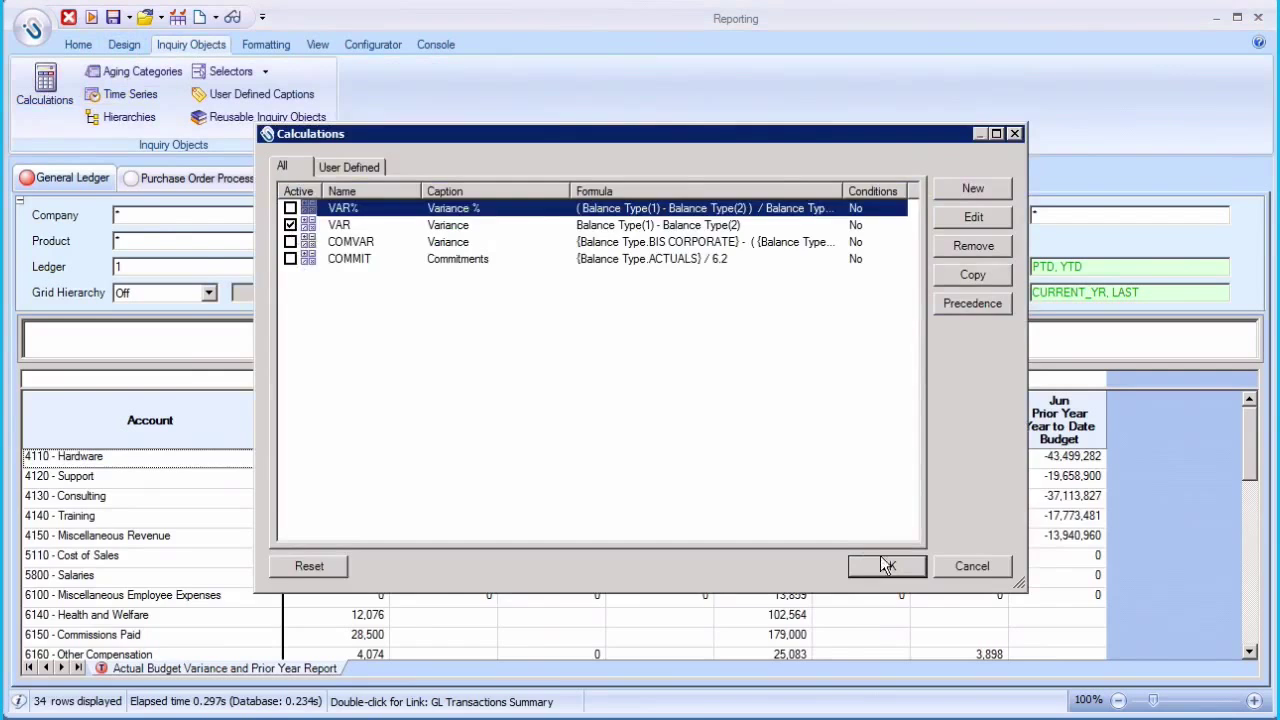
pyautogui.click(886, 566)
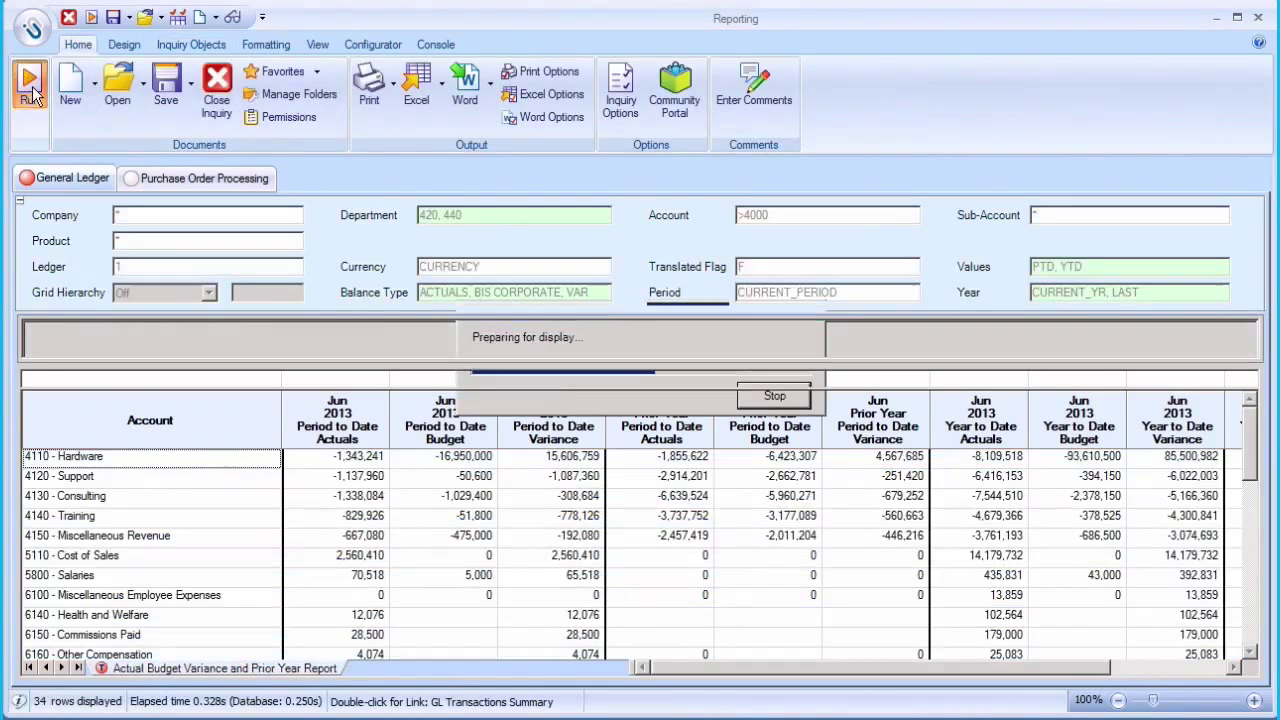
# - Set Grid Hierarchy to Account Hierarchy and rerun, reviewing subtotals down to Net Income
pyautogui.click(208, 292)
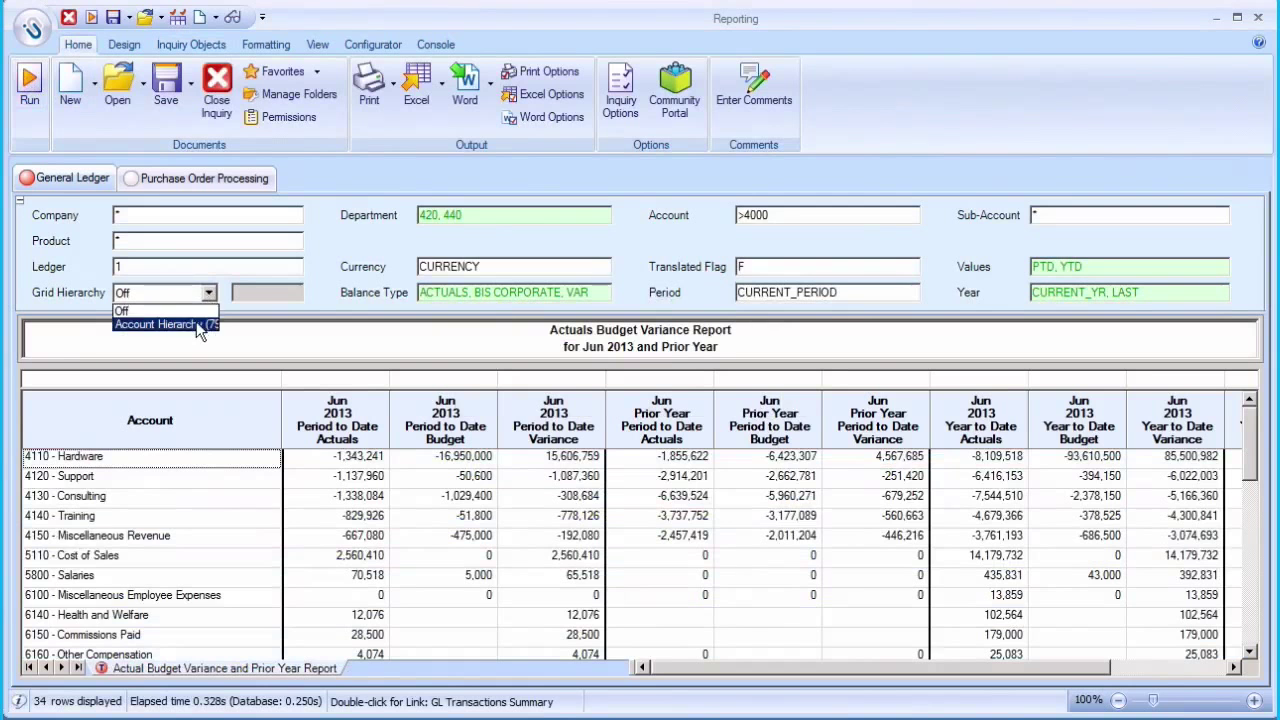
pyautogui.click(160, 324)
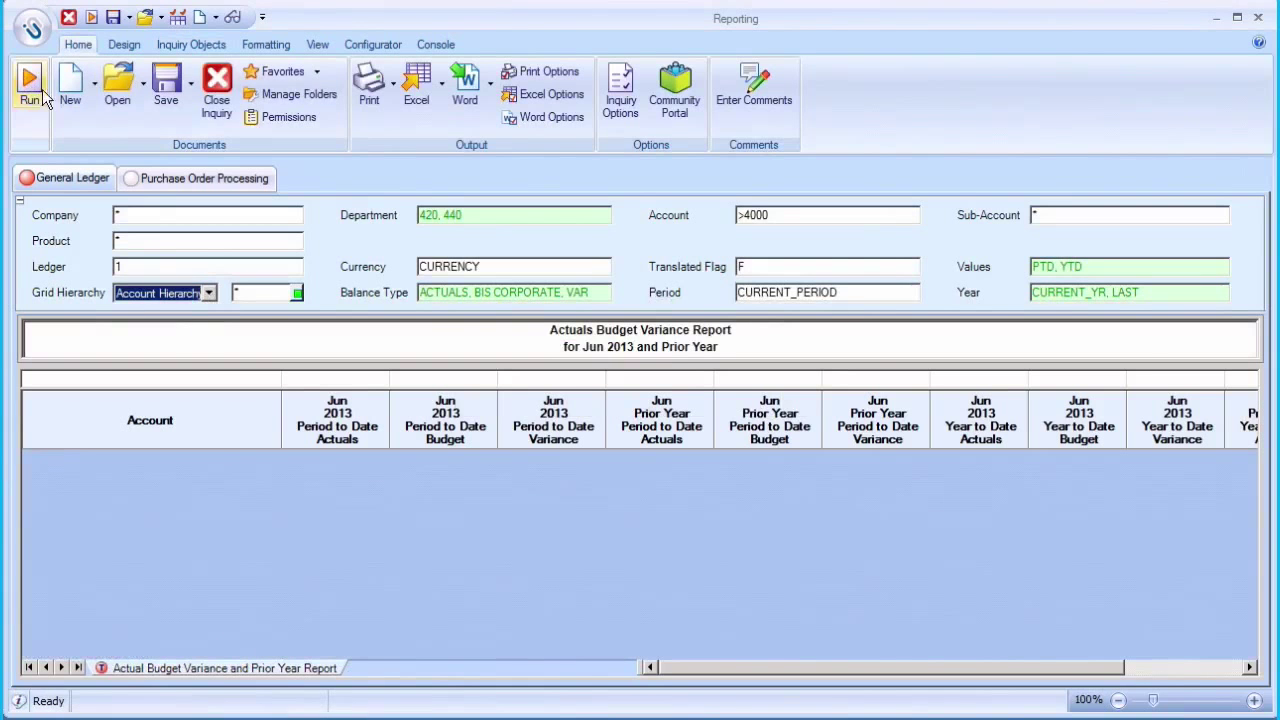
pyautogui.click(28, 84)
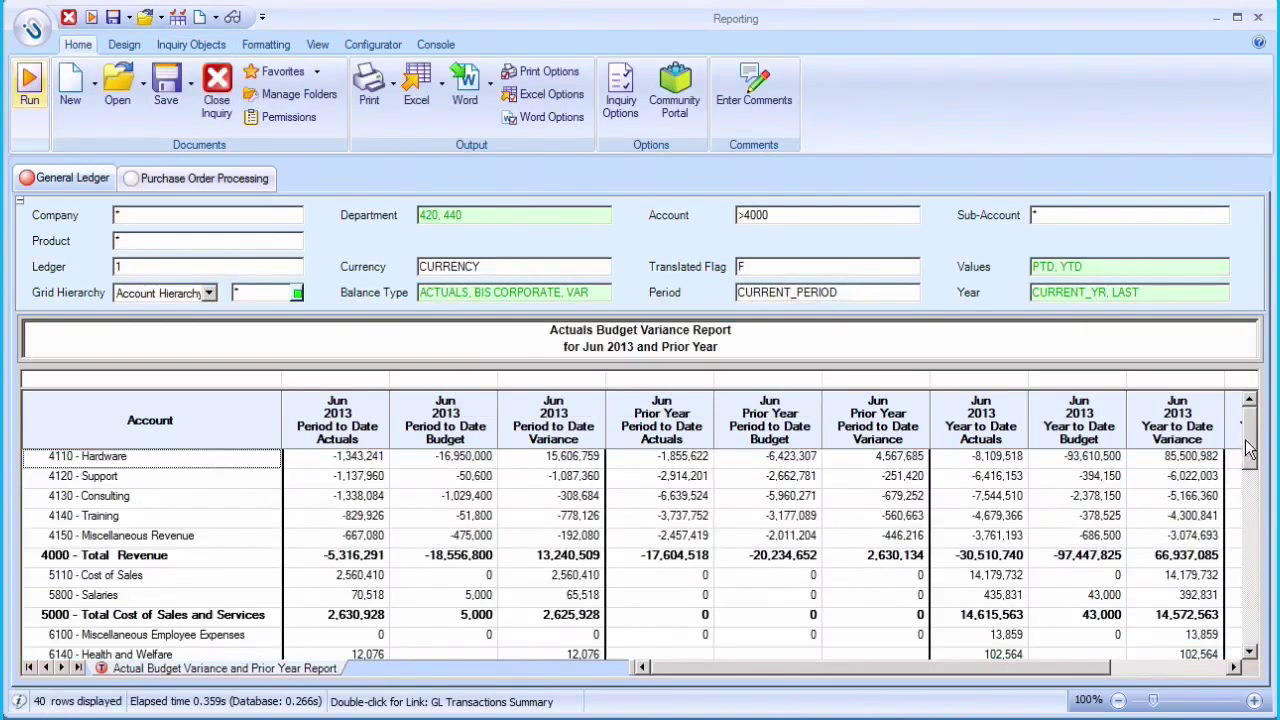
pyautogui.scroll(-3)
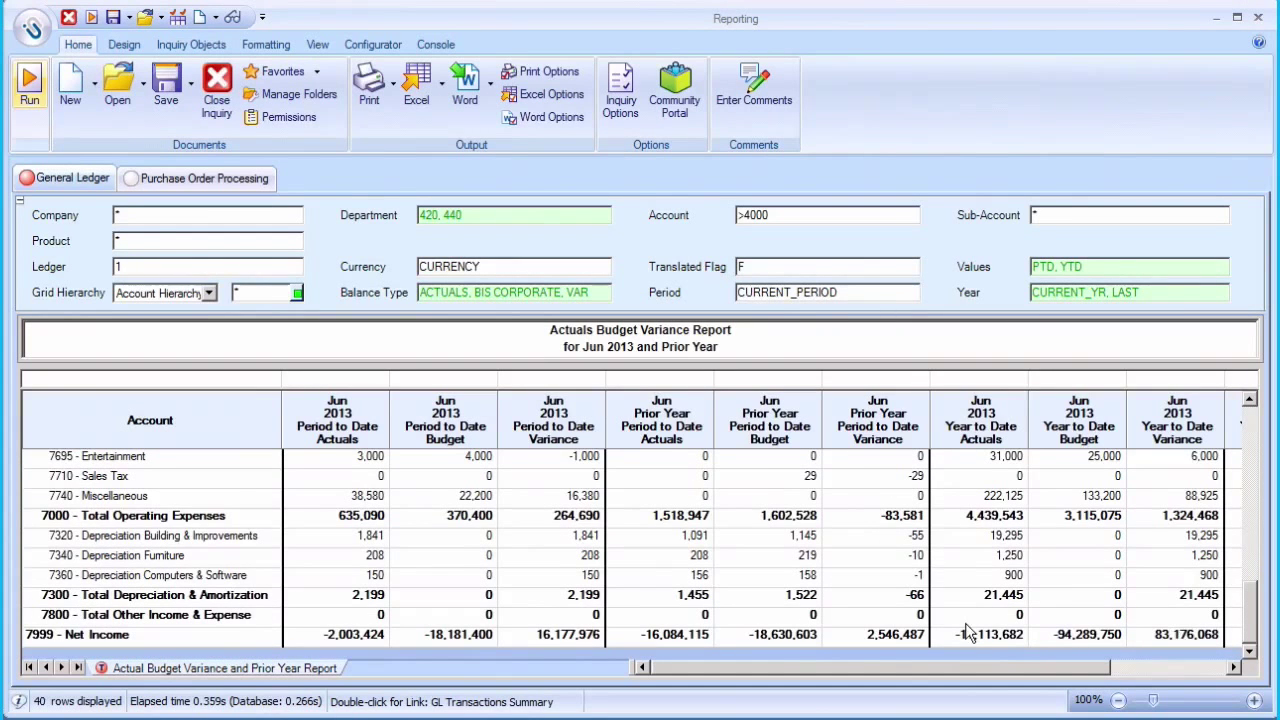
pyautogui.click(436, 84)
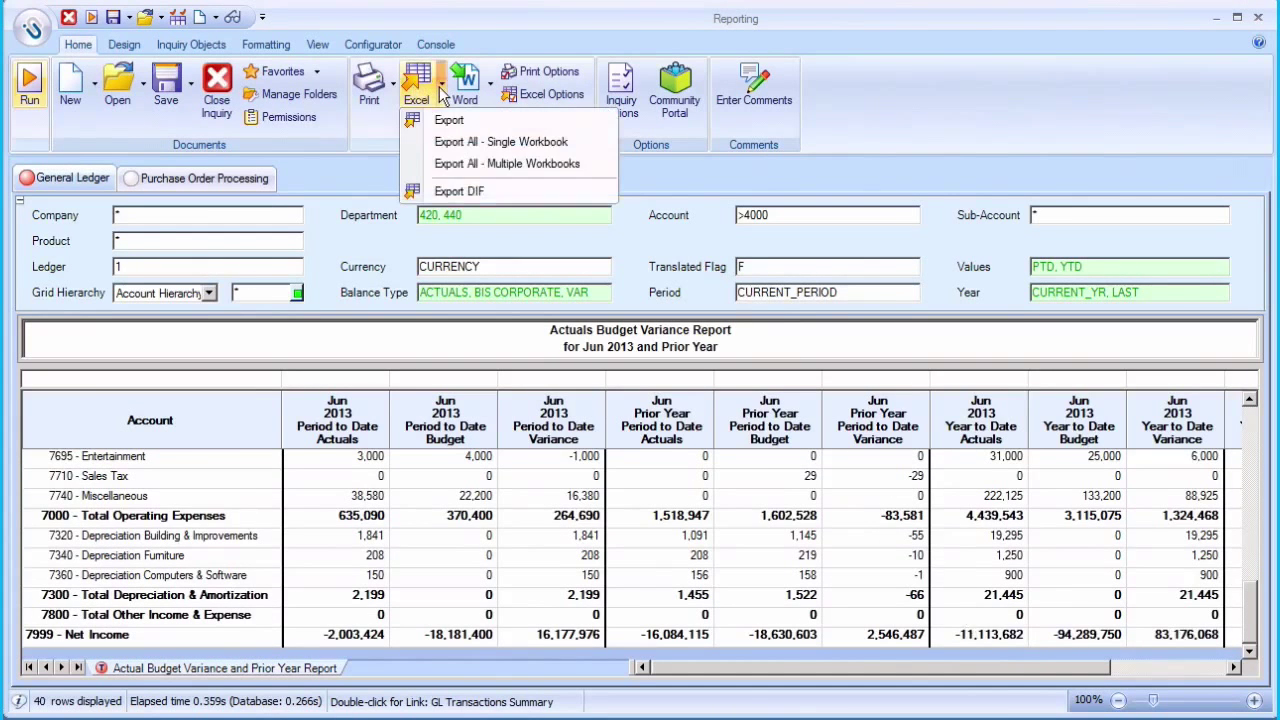
pyautogui.moveTo(448, 120)
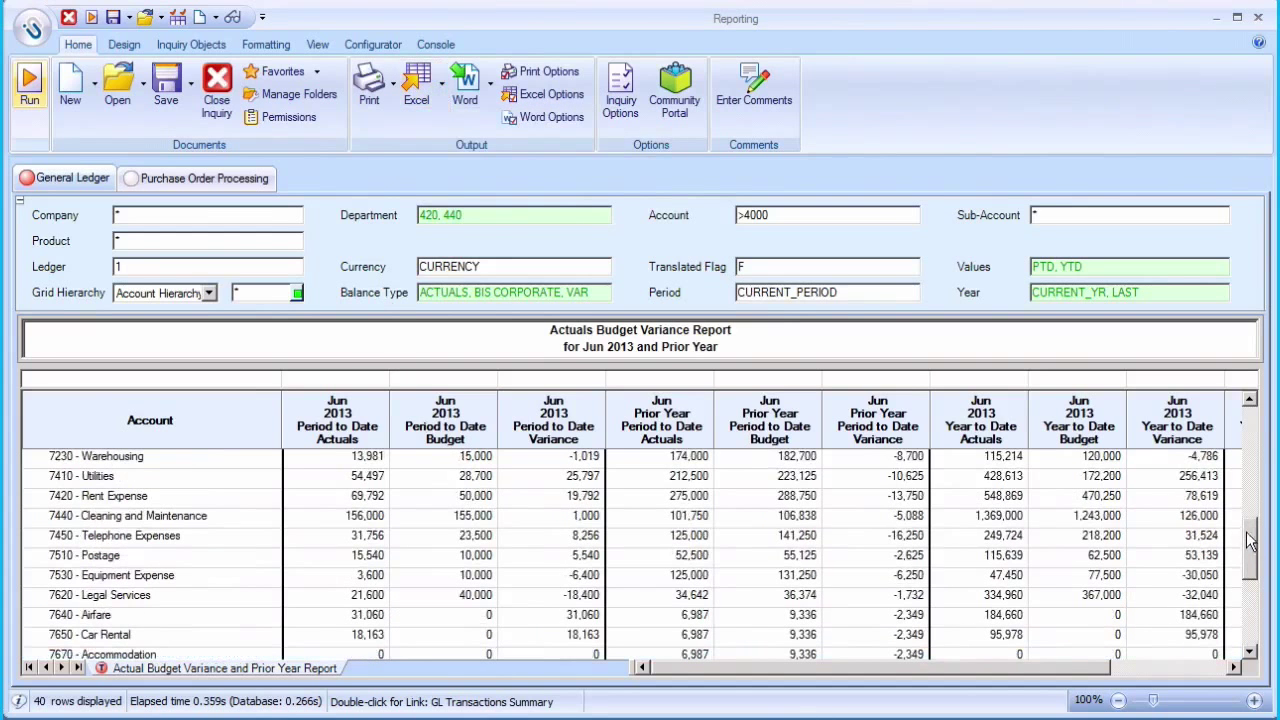
pyautogui.rightClick(364, 516)
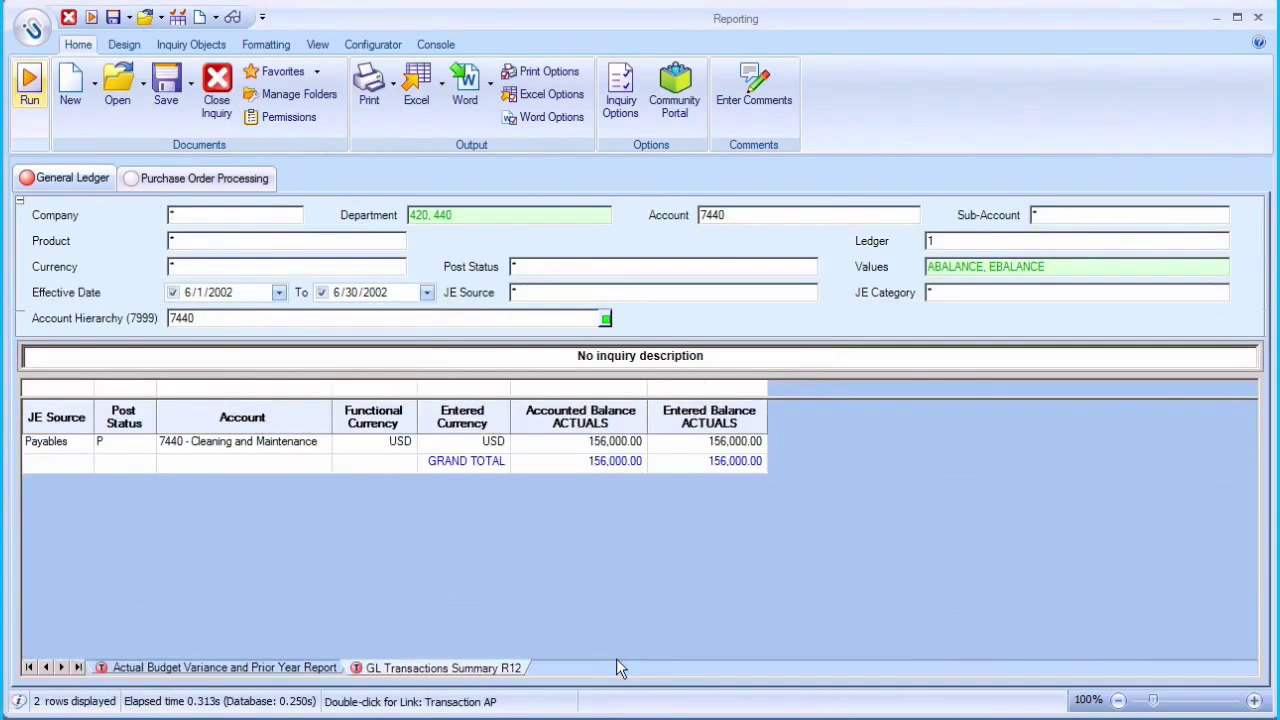
# - Follow links from the Payables balance through AP invoices to Purchase Orders R12 for PO 3787
pyautogui.rightClick(616, 442)
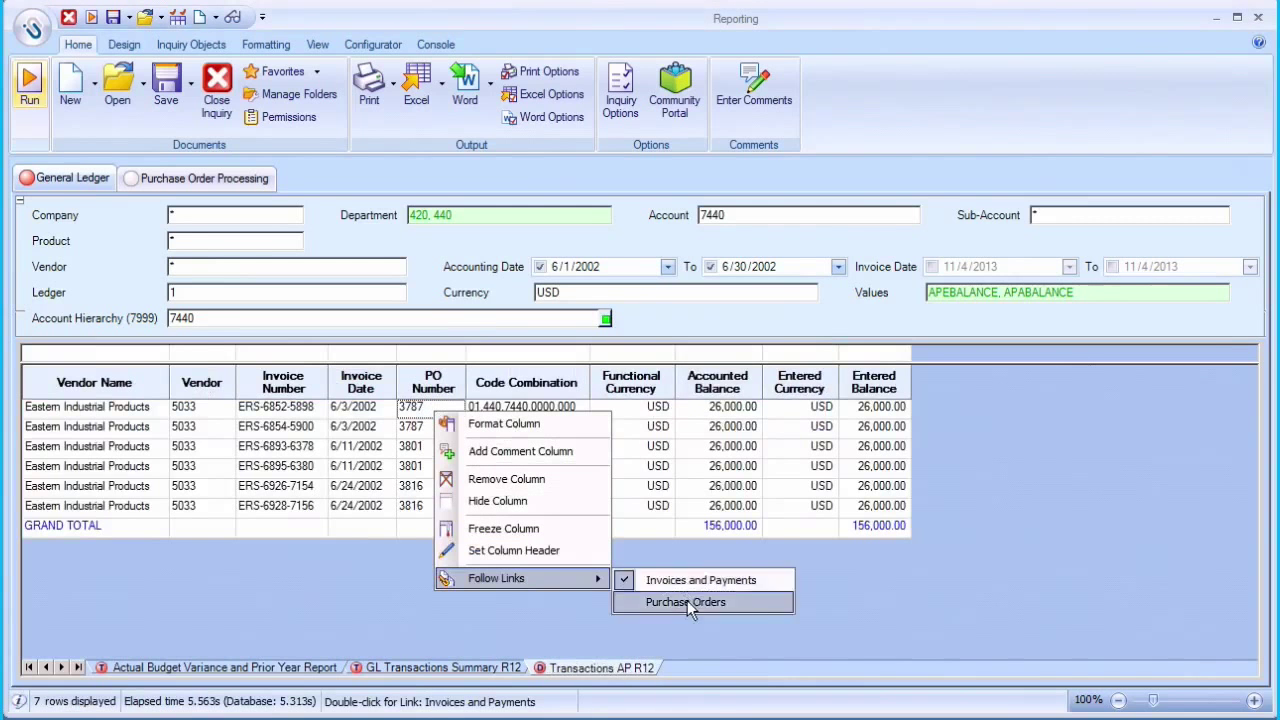
pyautogui.click(684, 600)
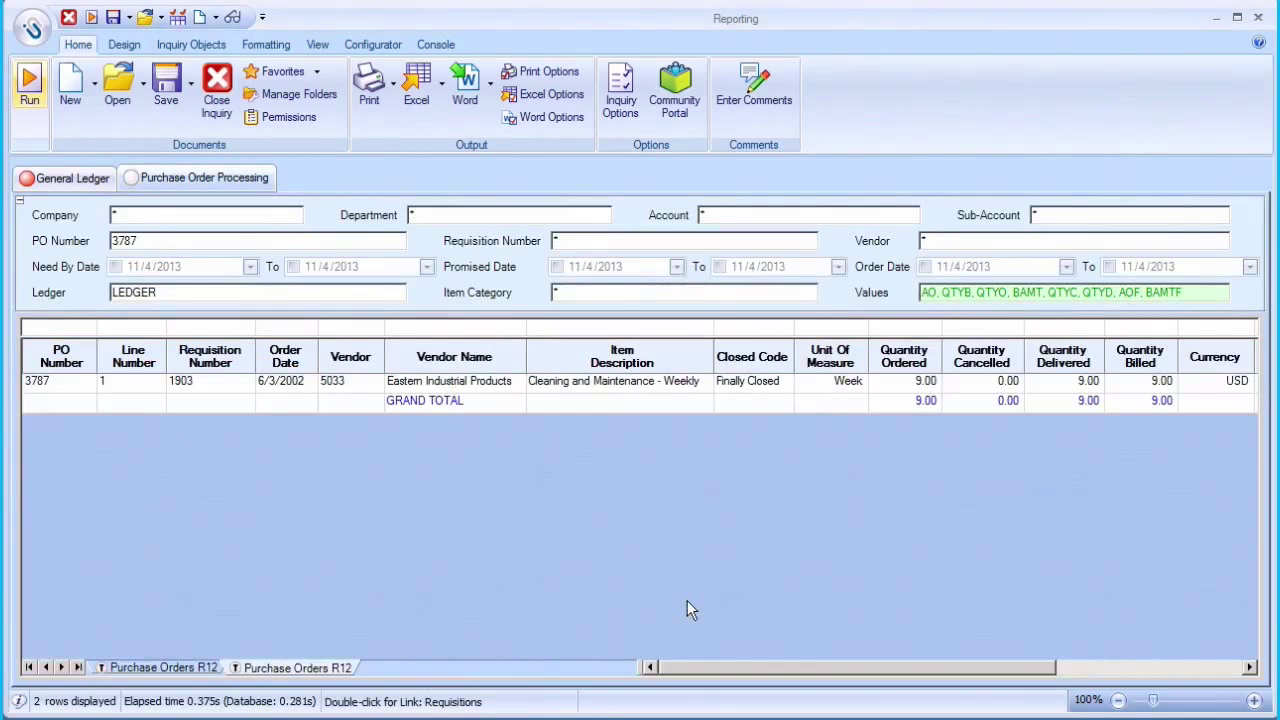
pyautogui.hscroll(3)
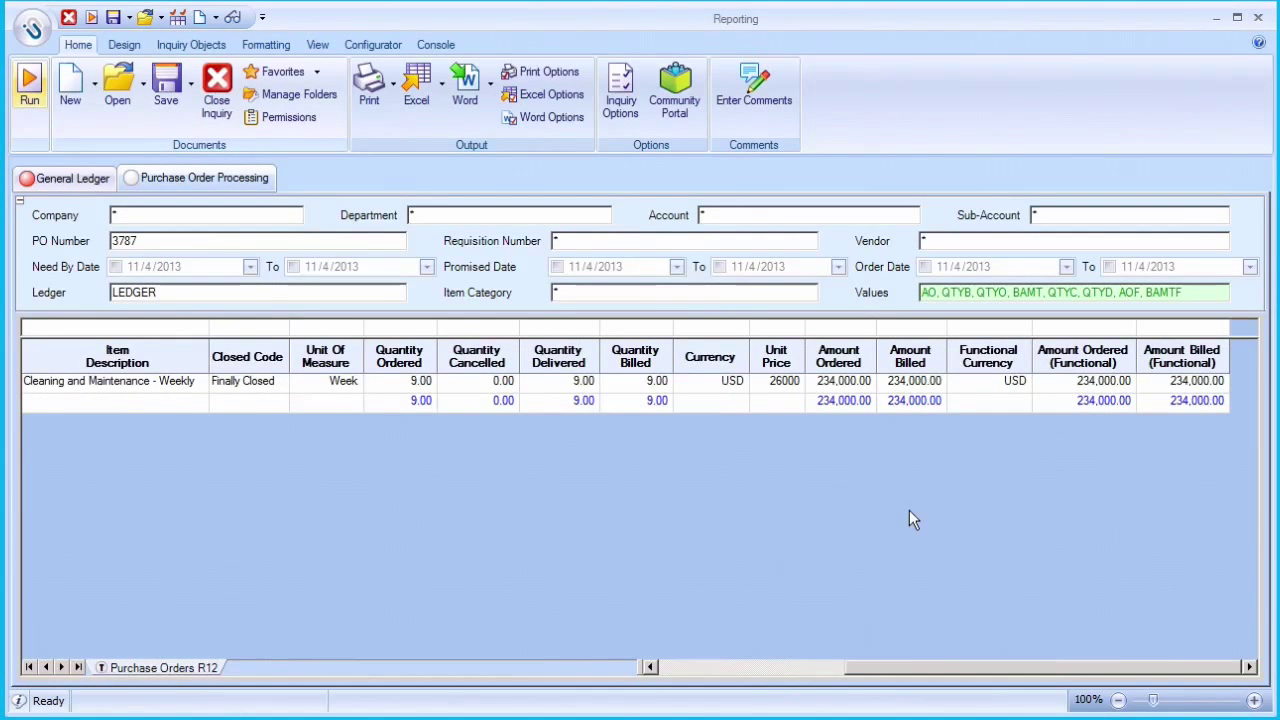
# - Create an AR Aged Debt As Of R12 inquiry and rerun it as of 6/1/2006
pyautogui.click(70, 84)
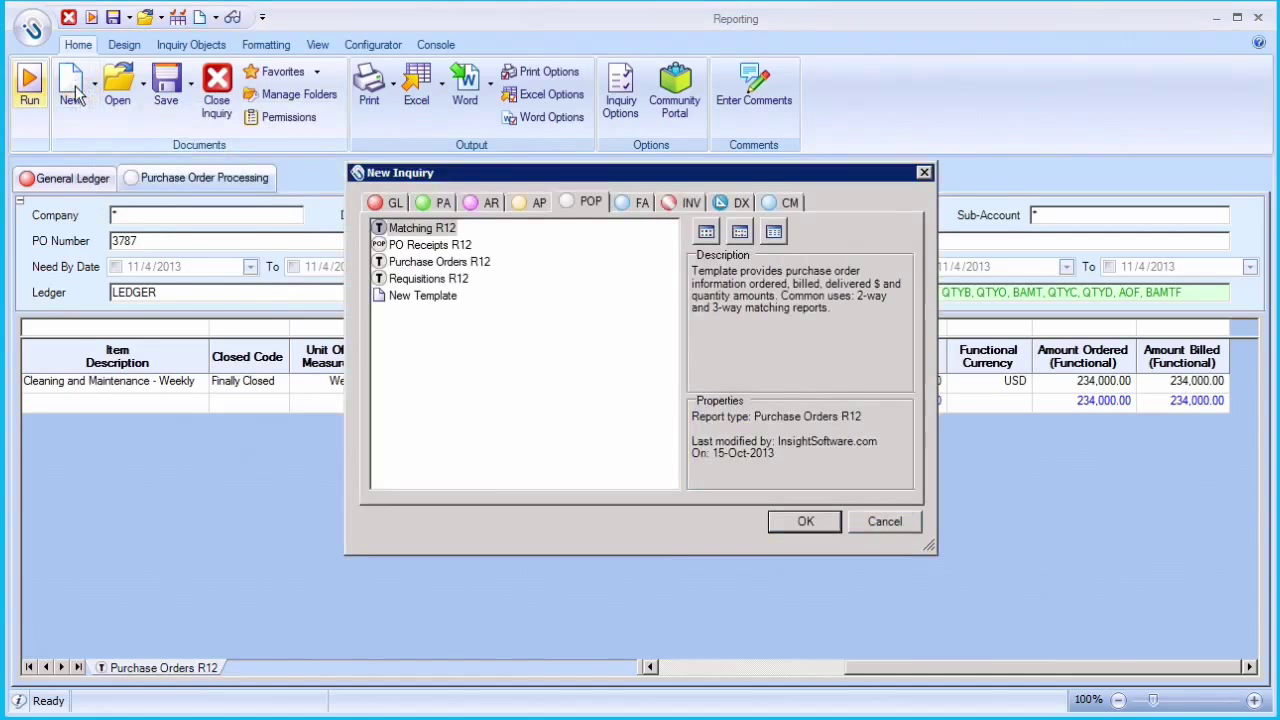
pyautogui.click(490, 202)
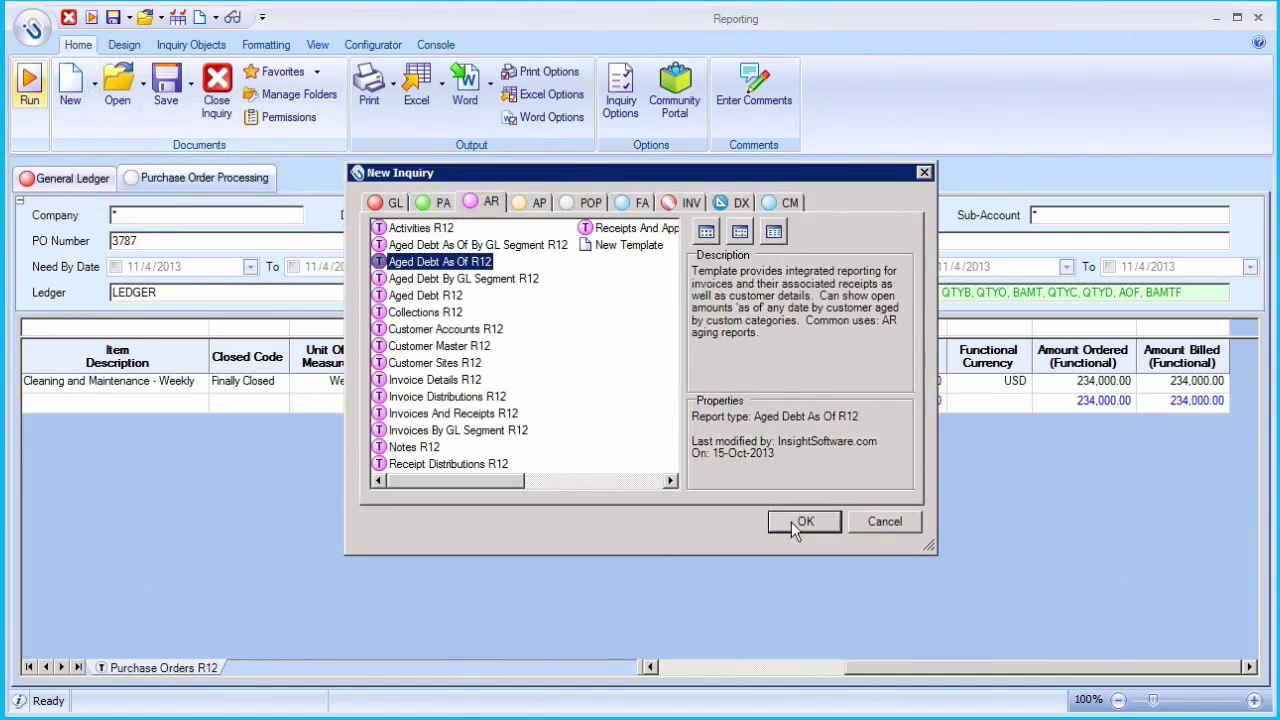
pyautogui.click(804, 520)
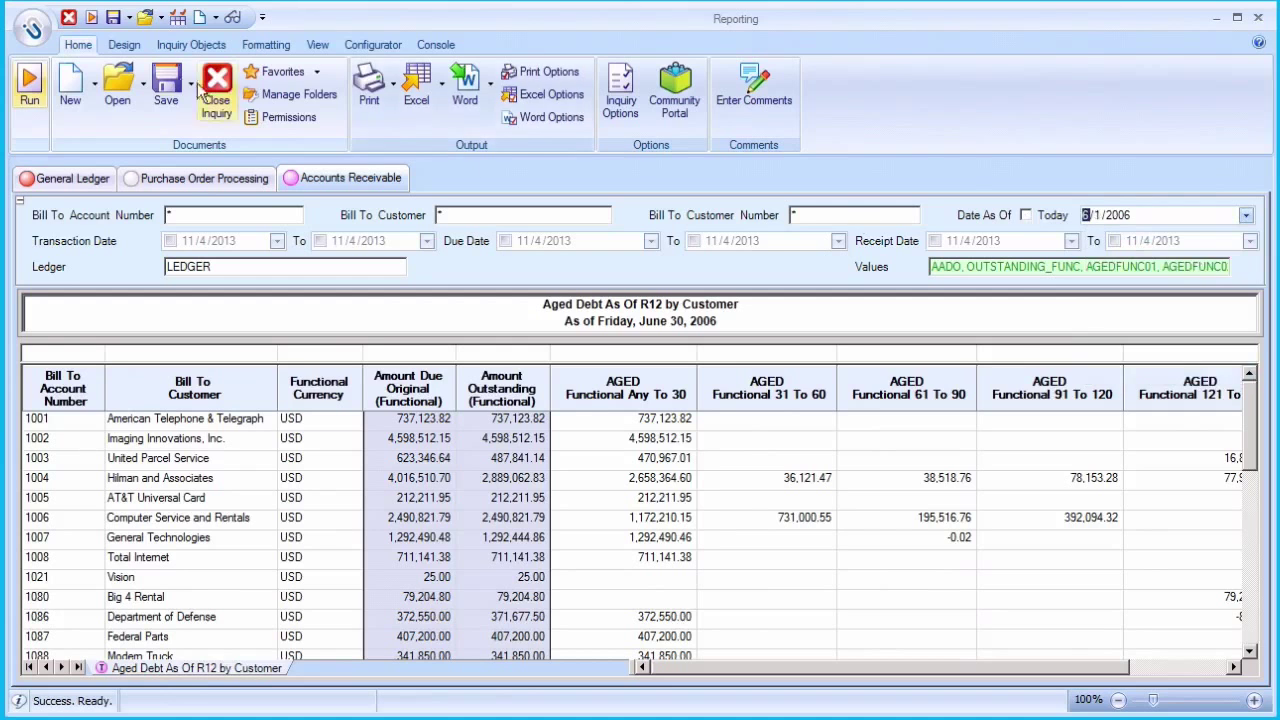
pyautogui.click(28, 84)
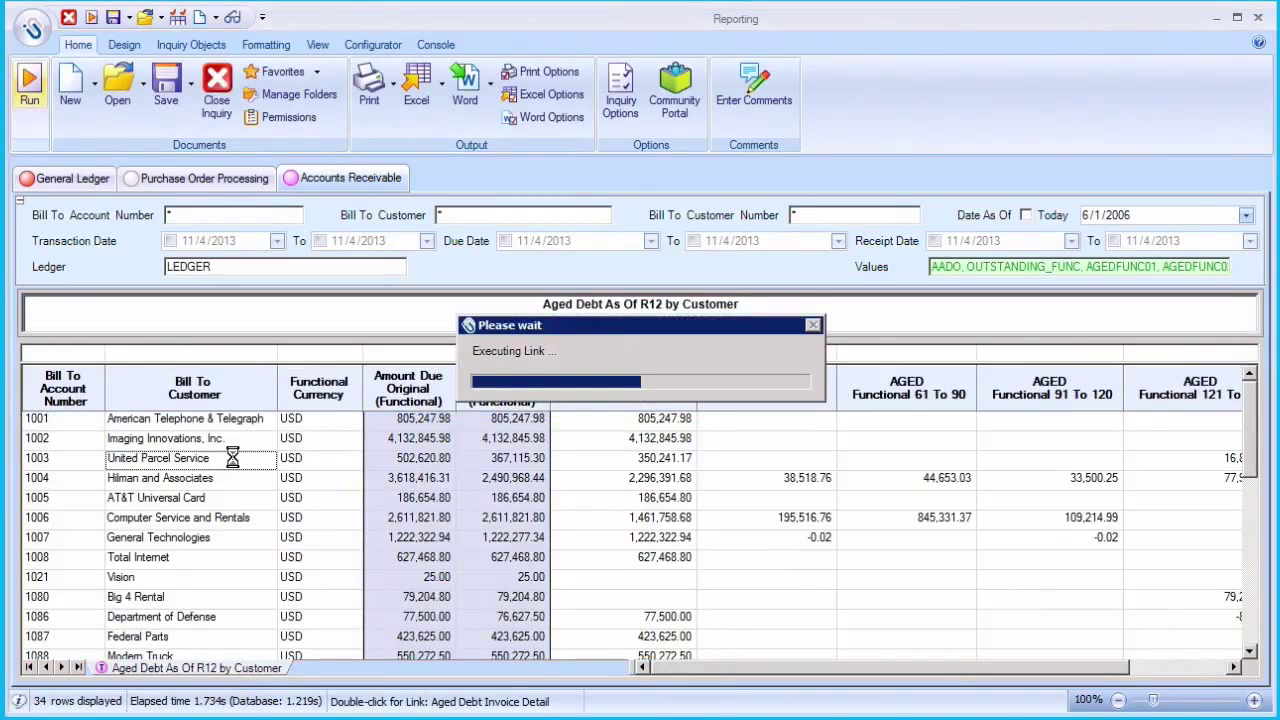
# - Drill into United Parcel Service's 14 invoice rows totalling 502,620.80 due
pyautogui.doubleClick(156, 458)
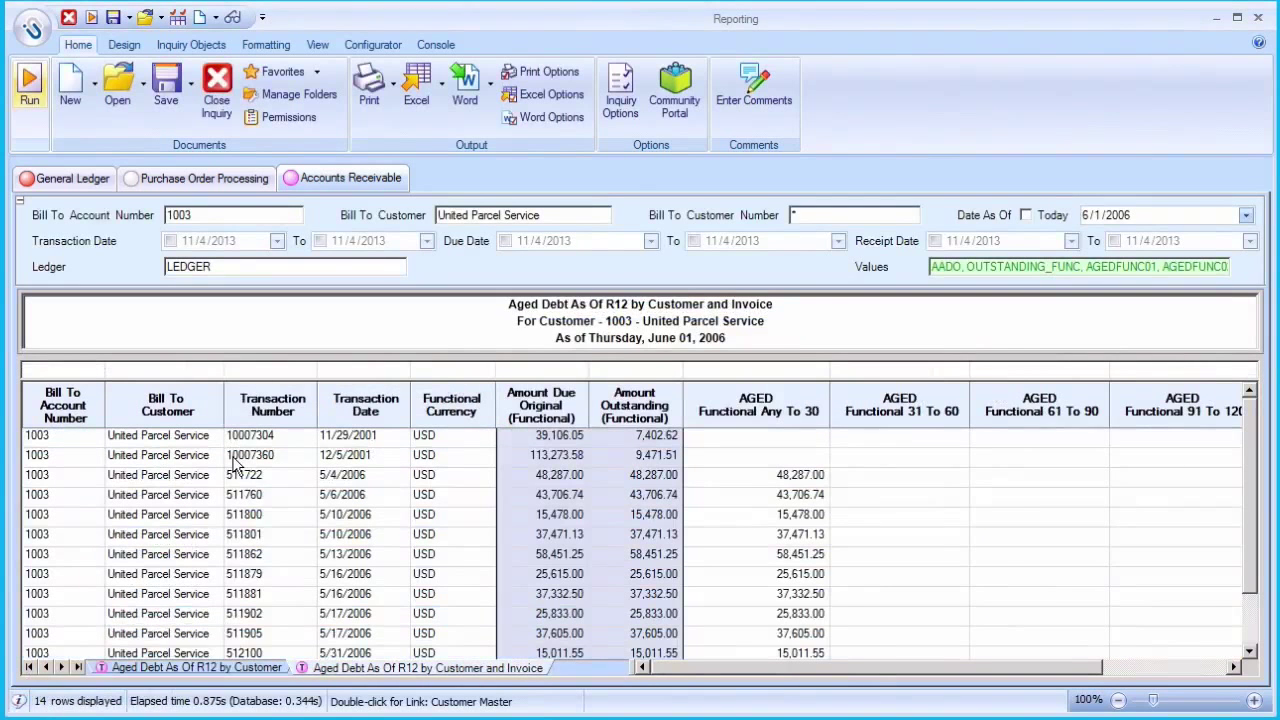
pyautogui.scroll(-3)
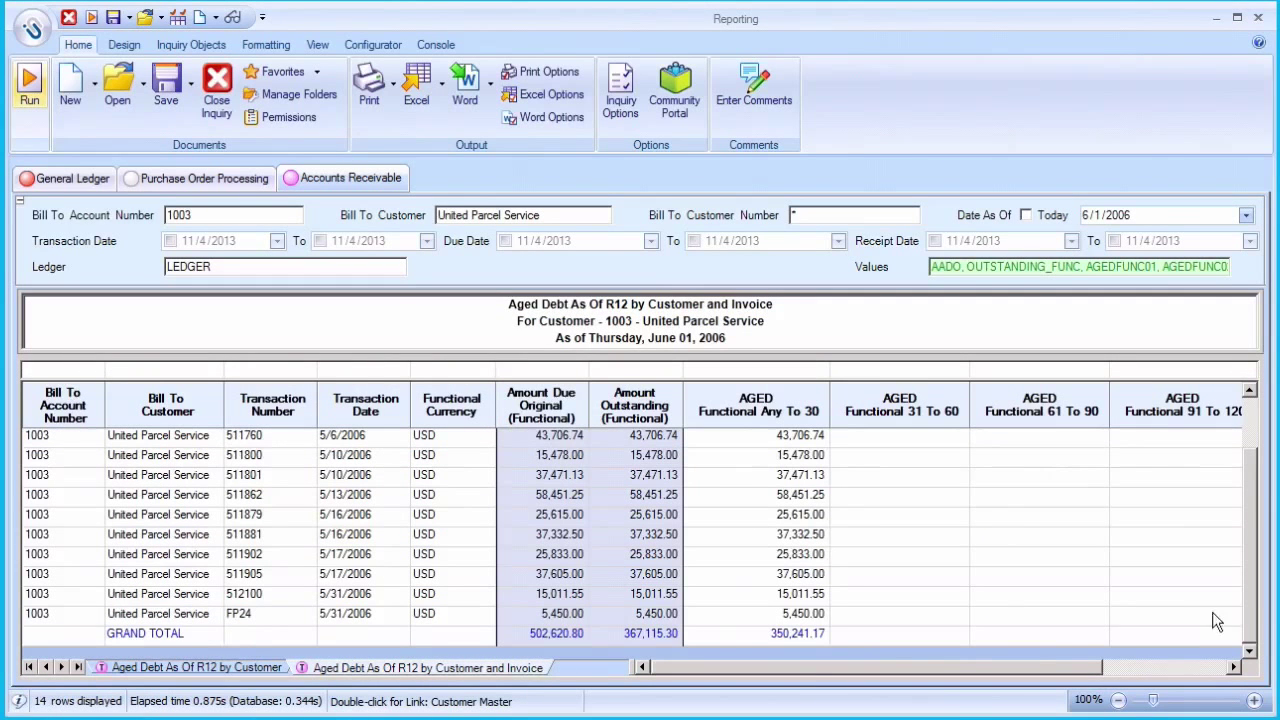
# - Create an Asset NBV Schedule R12 inquiry from the FA templates and review it as of Dec-07
pyautogui.click(70, 88)
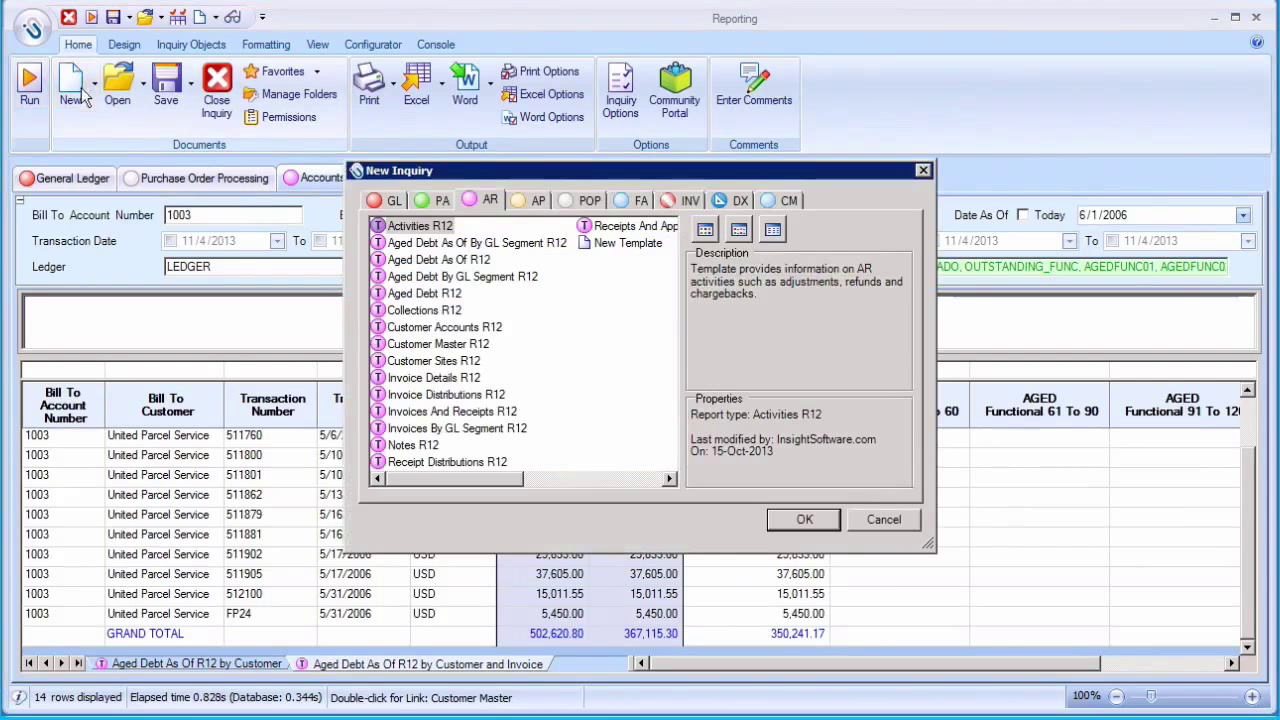
pyautogui.click(630, 200)
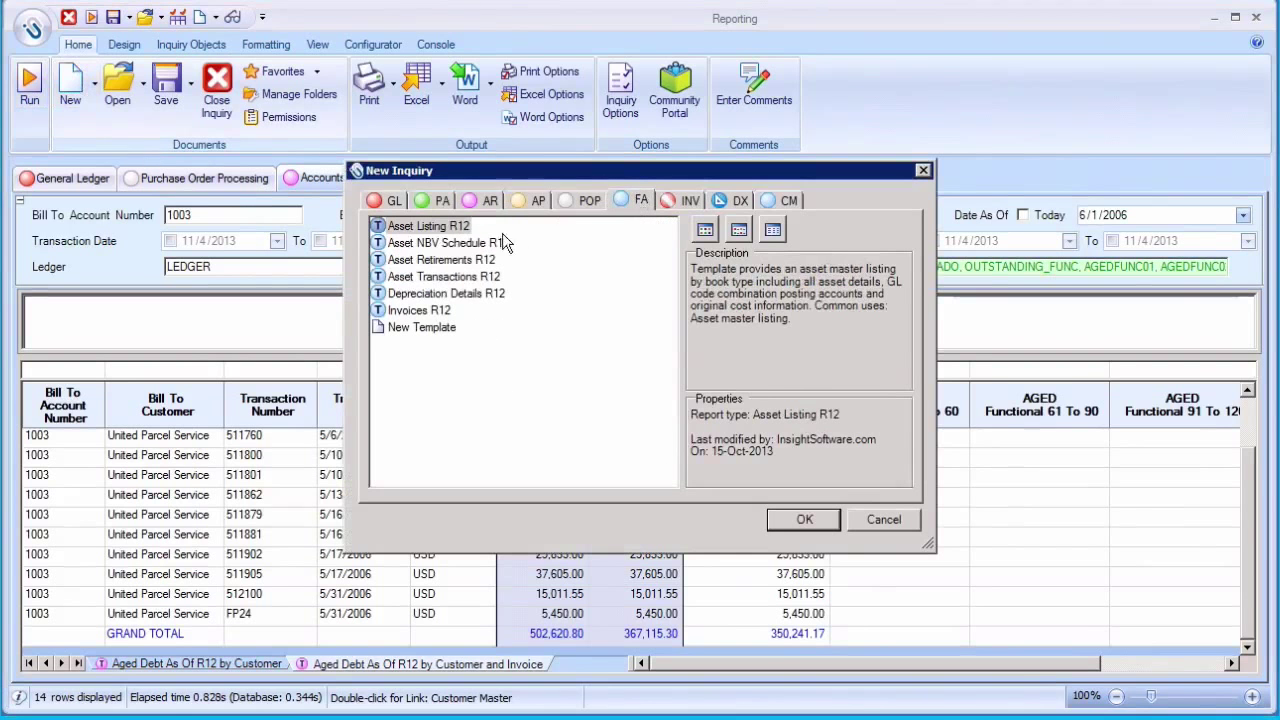
pyautogui.click(804, 520)
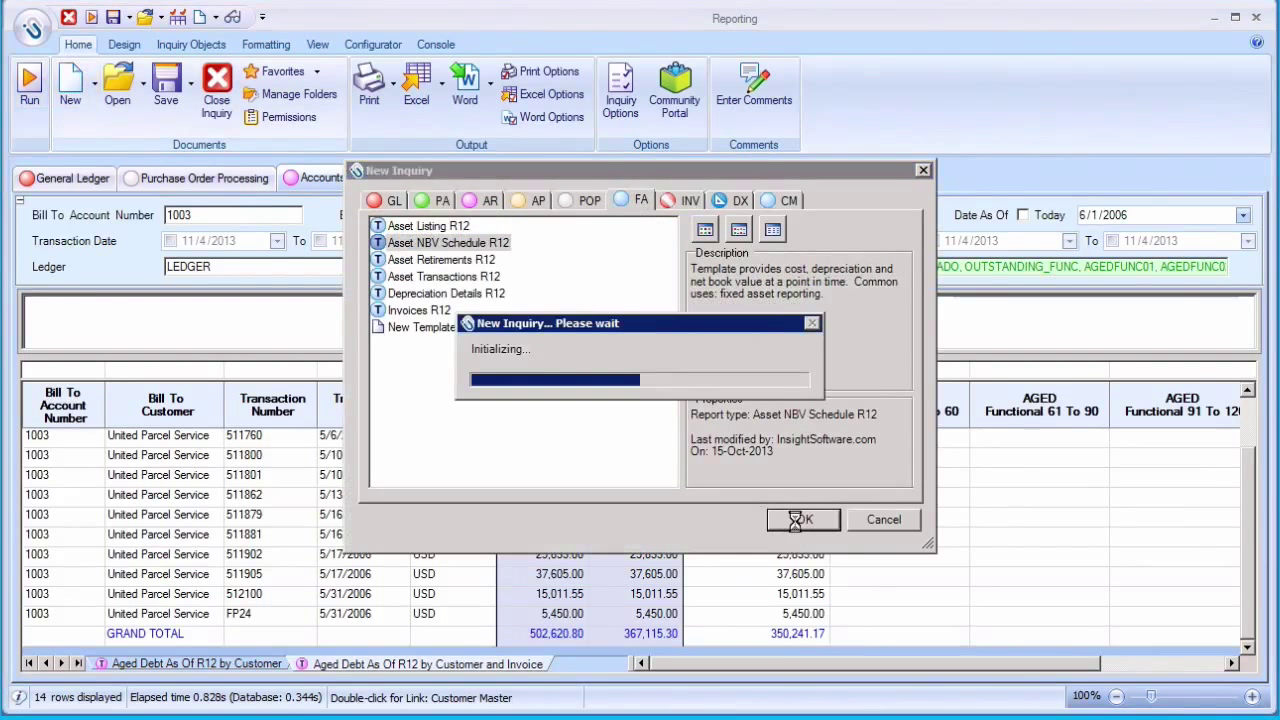
pyautogui.click(804, 520)
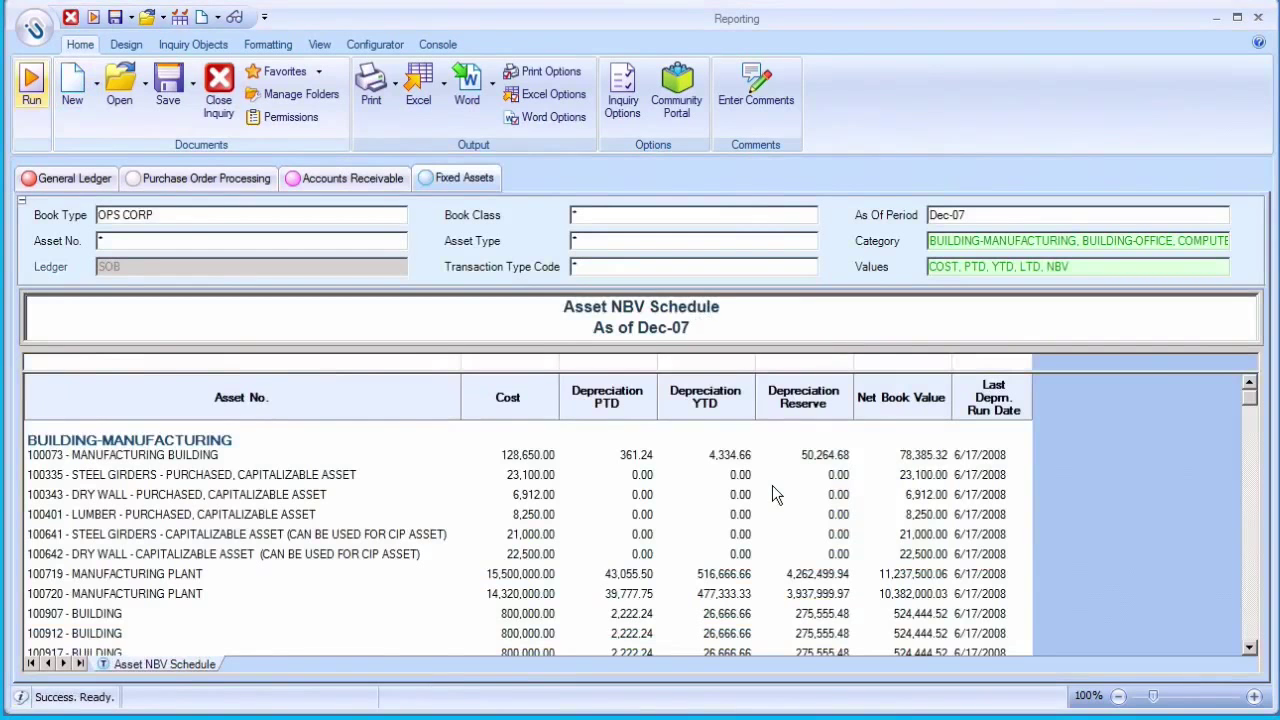
pyautogui.scroll(-3)
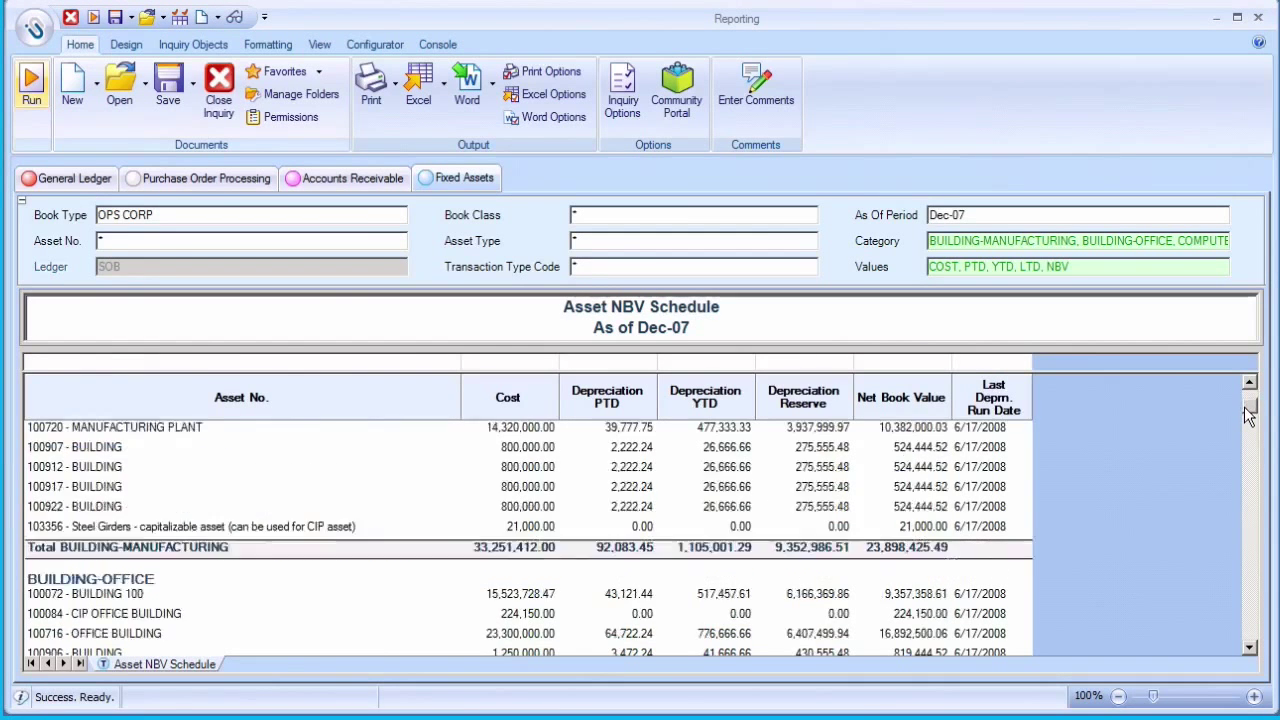
pyautogui.scroll(-3)
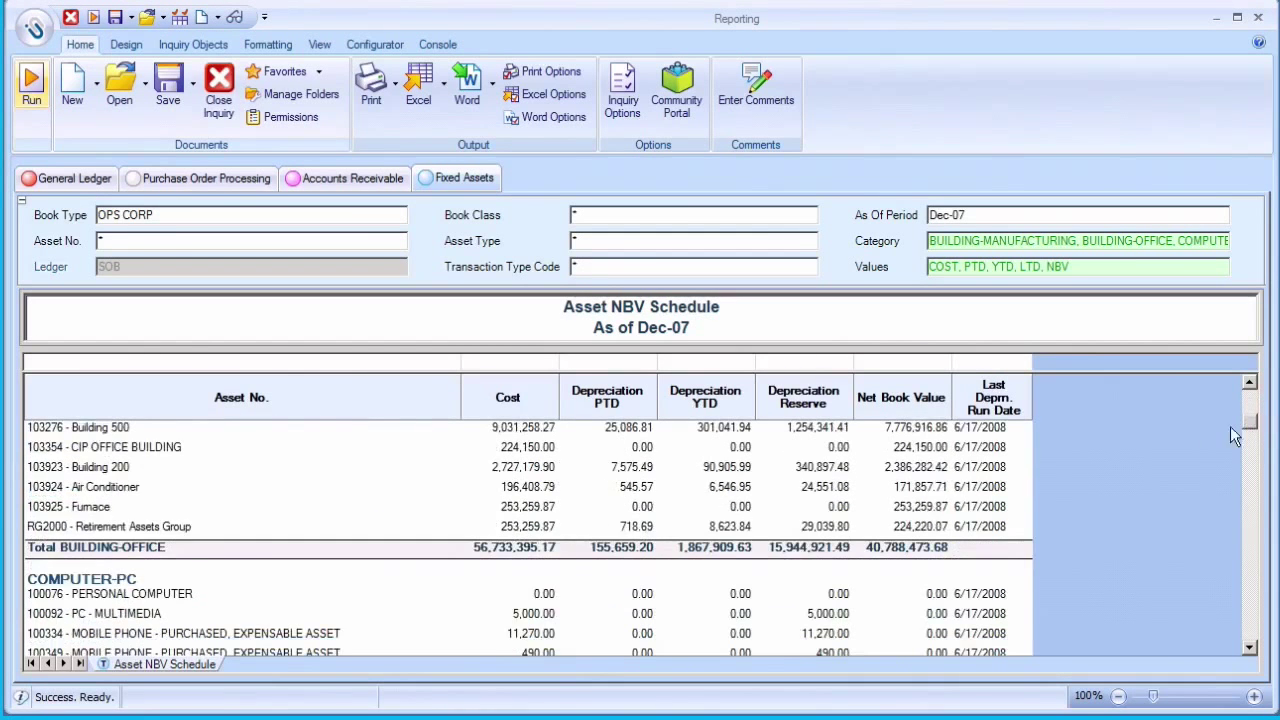
pyautogui.moveTo(100, 480)
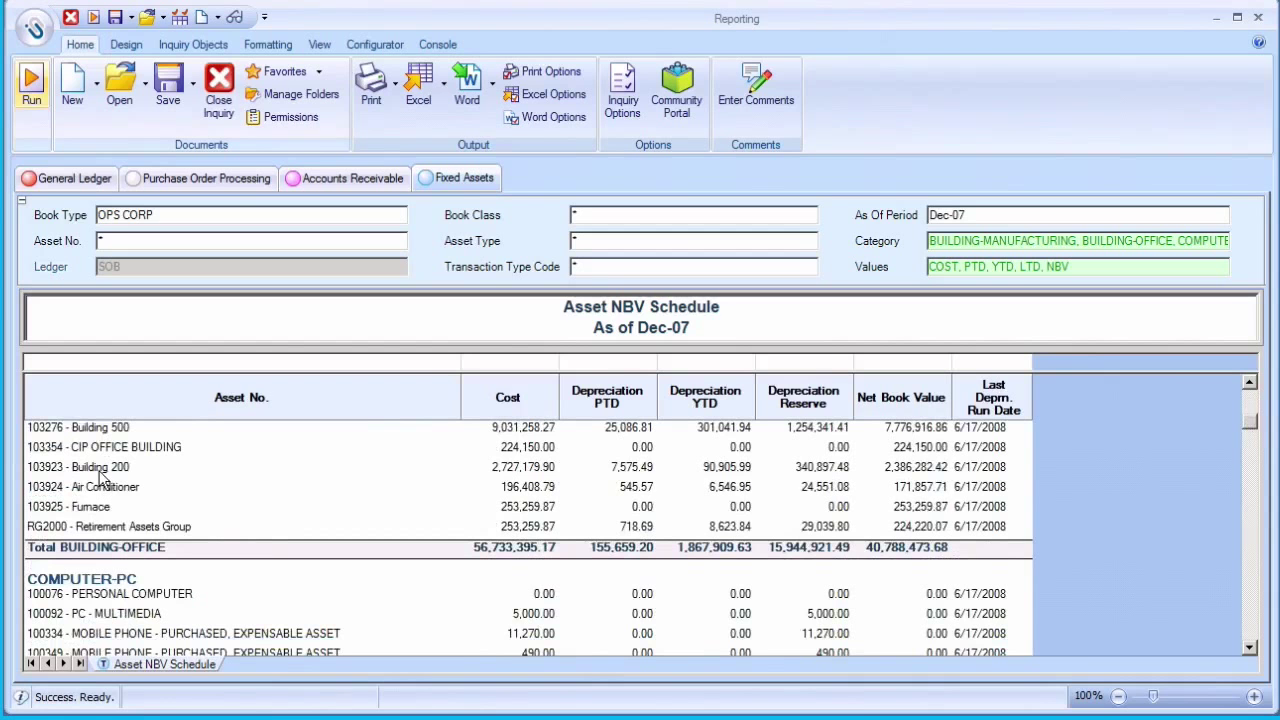
# - Drill into the monthly depreciation details for asset 103923, Building 200
pyautogui.doubleClick(78, 468)
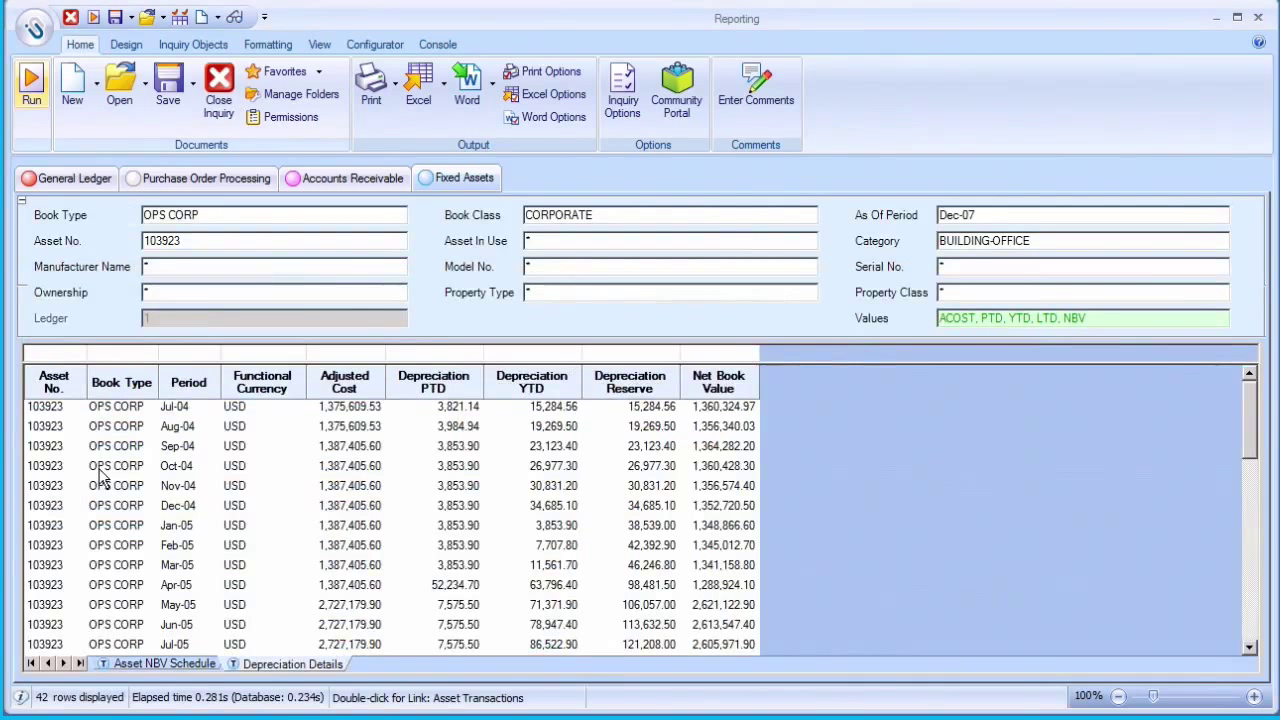
pyautogui.moveTo(1256, 504)
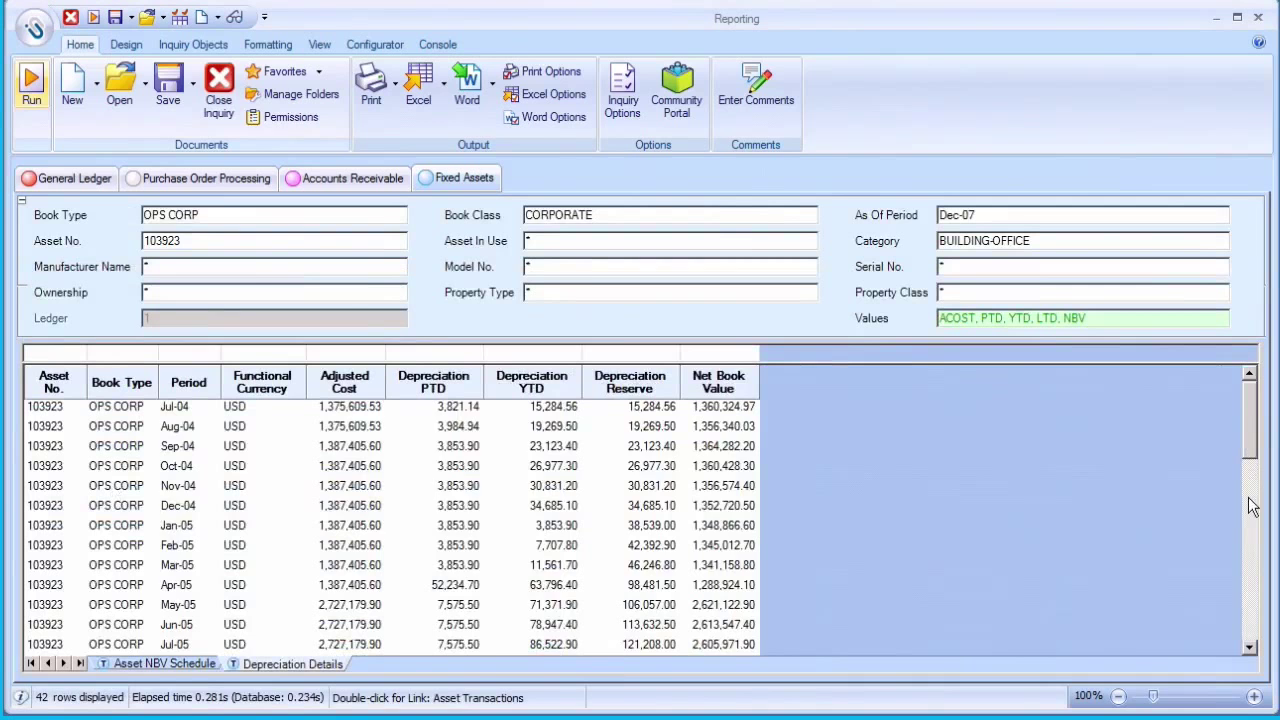
pyautogui.scroll(-3)
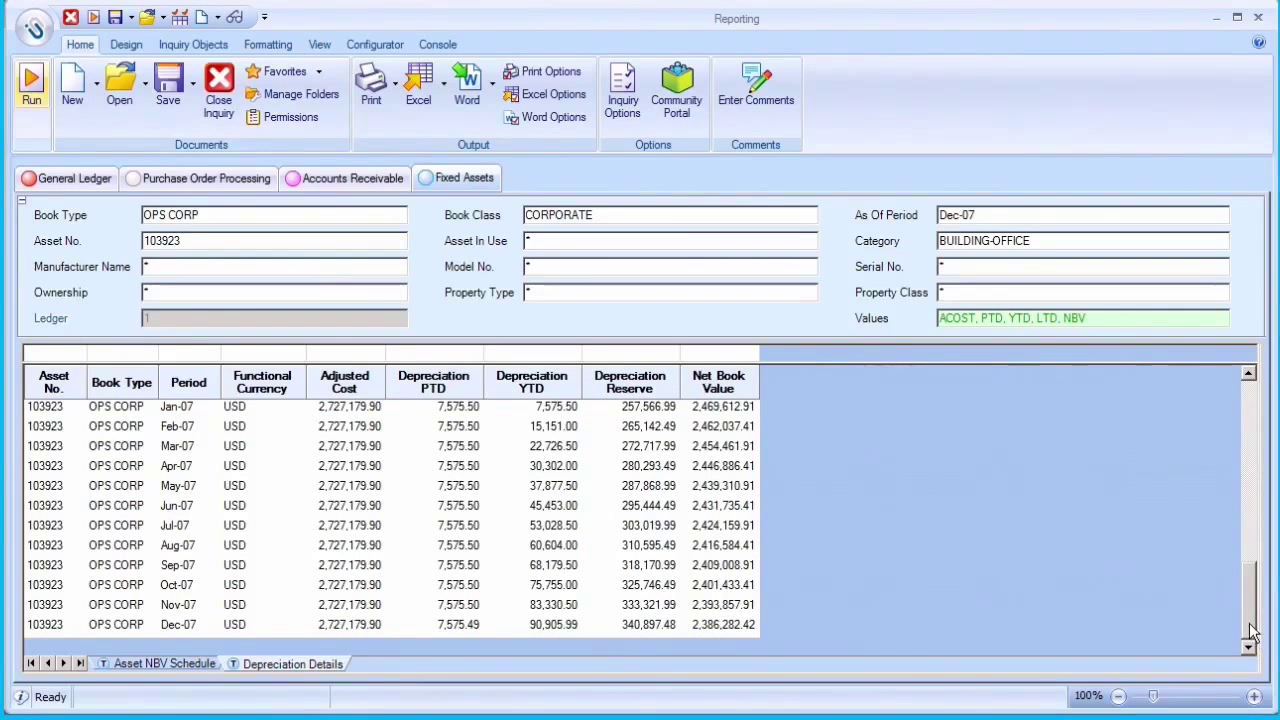
# - Create a DX Sample inquiry and bring up its Template Designer from the Configurator ribbon
pyautogui.click(72, 84)
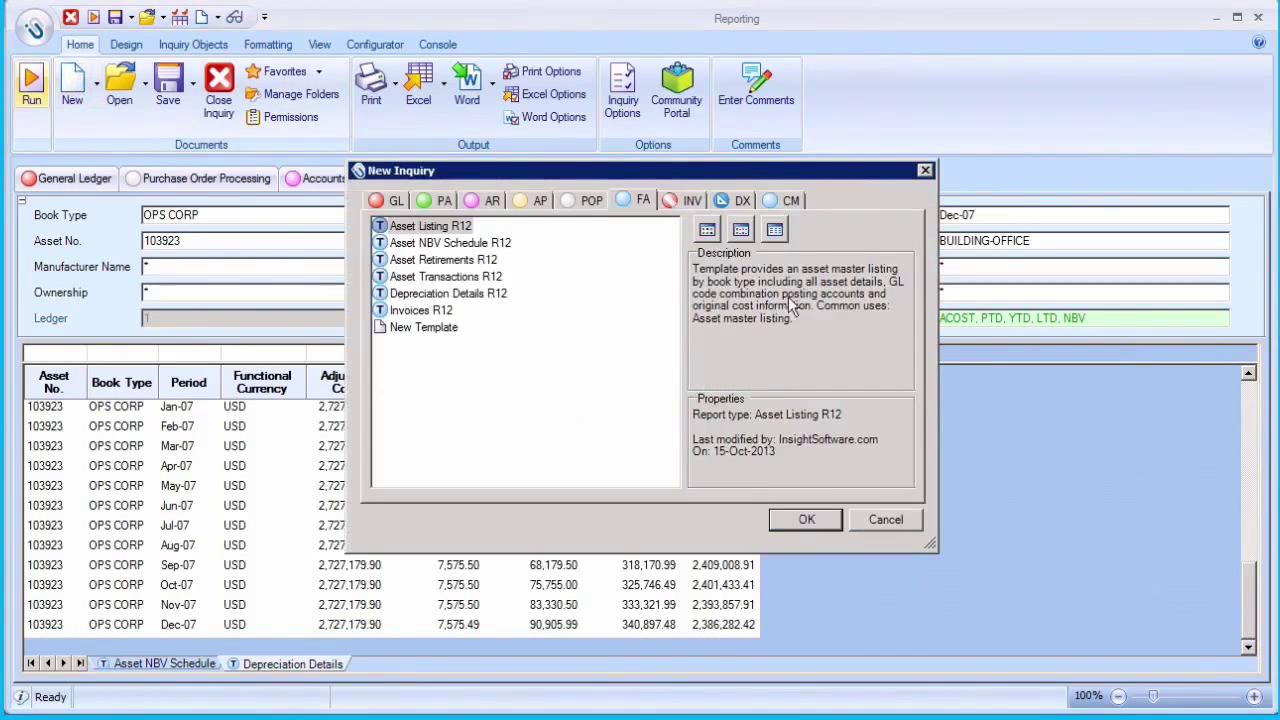
pyautogui.click(720, 200)
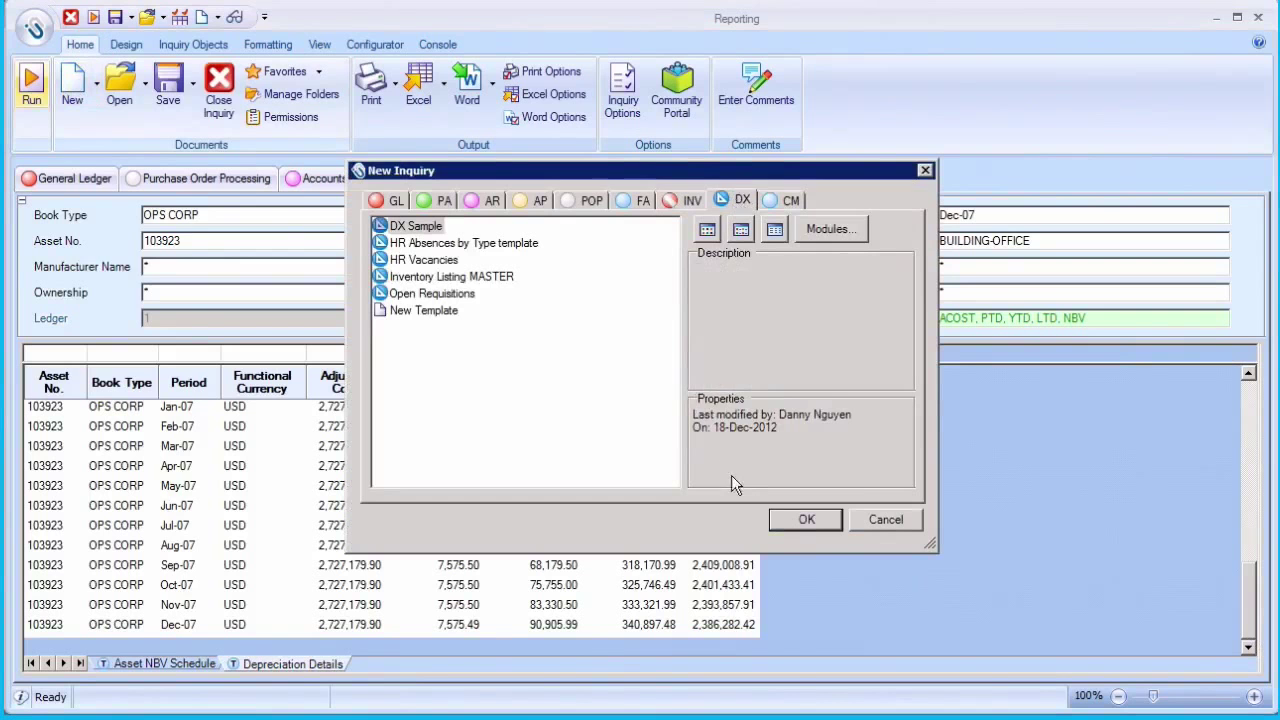
pyautogui.click(806, 520)
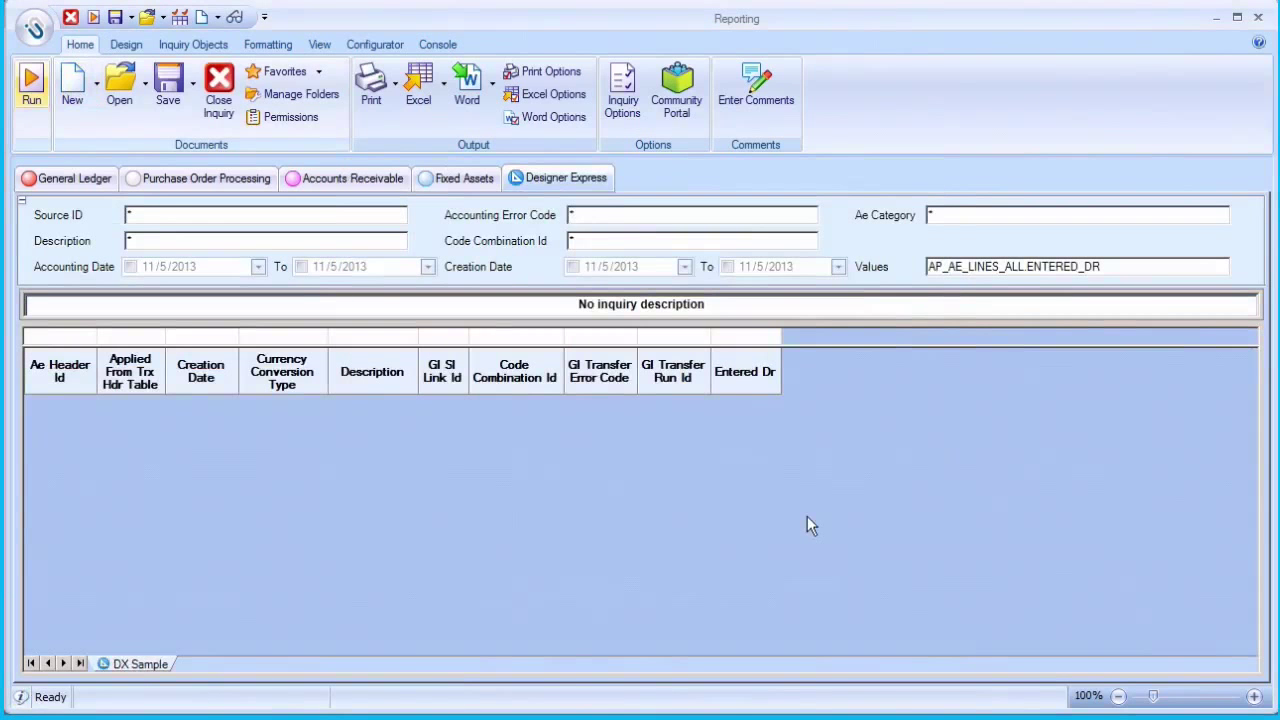
pyautogui.click(374, 44)
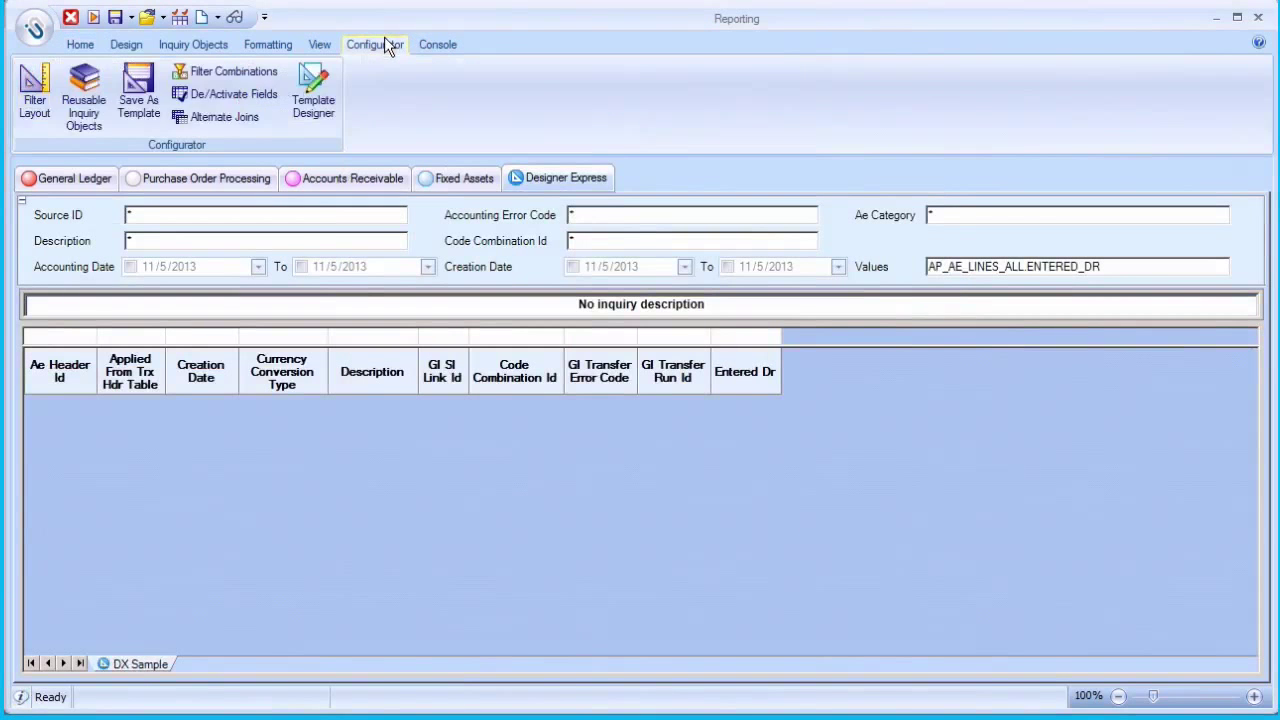
pyautogui.click(312, 90)
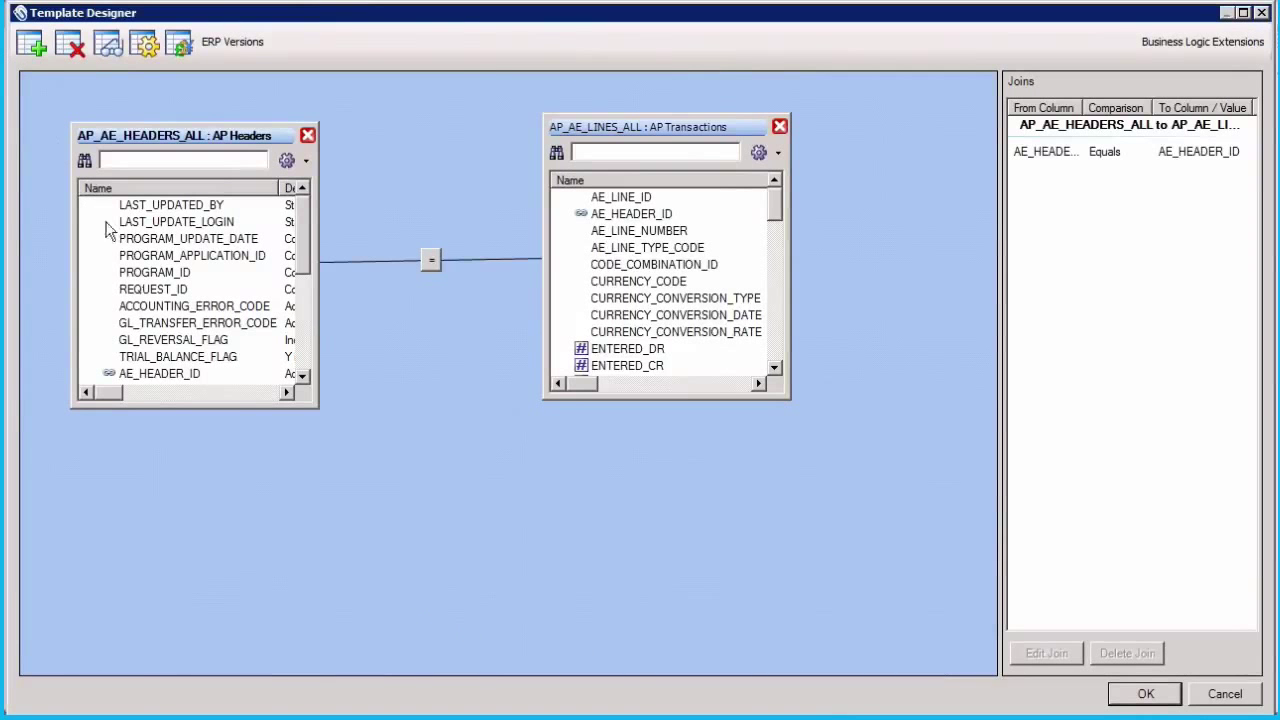
# - Add the FA_BOOKS Asset Books table to the template beside the AP header and line tables
pyautogui.click(30, 42)
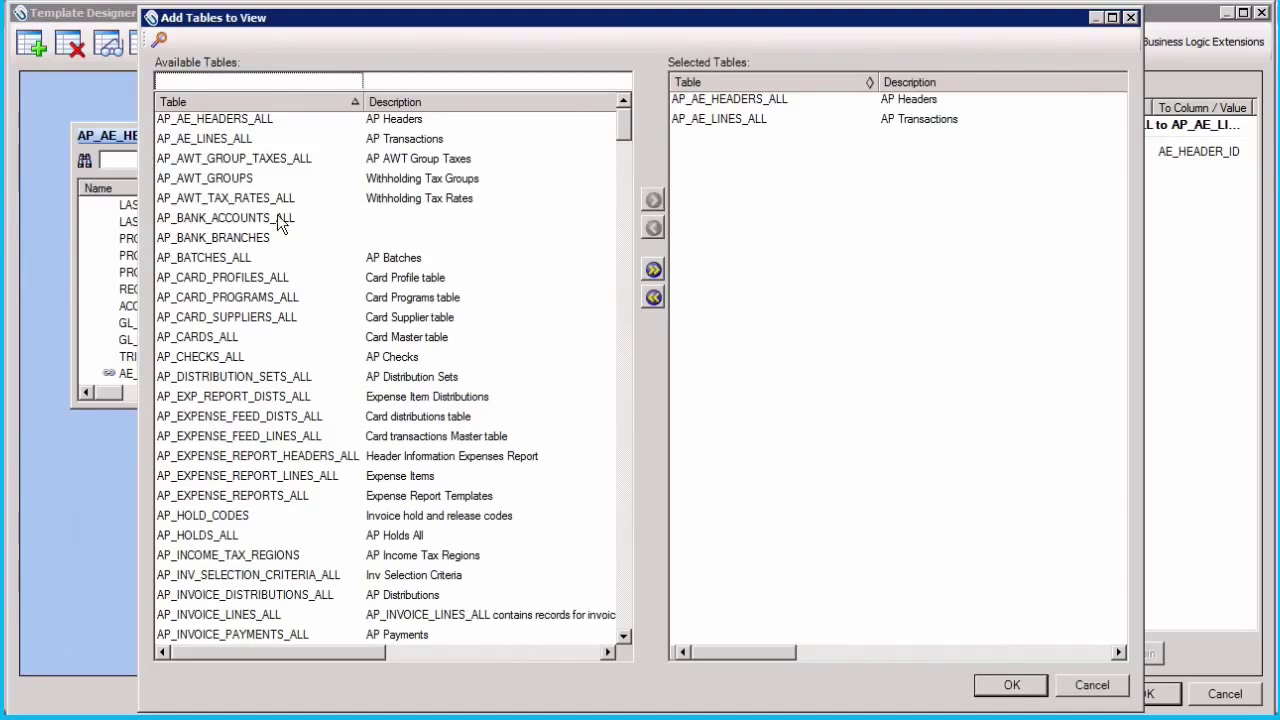
pyautogui.scroll(-3)
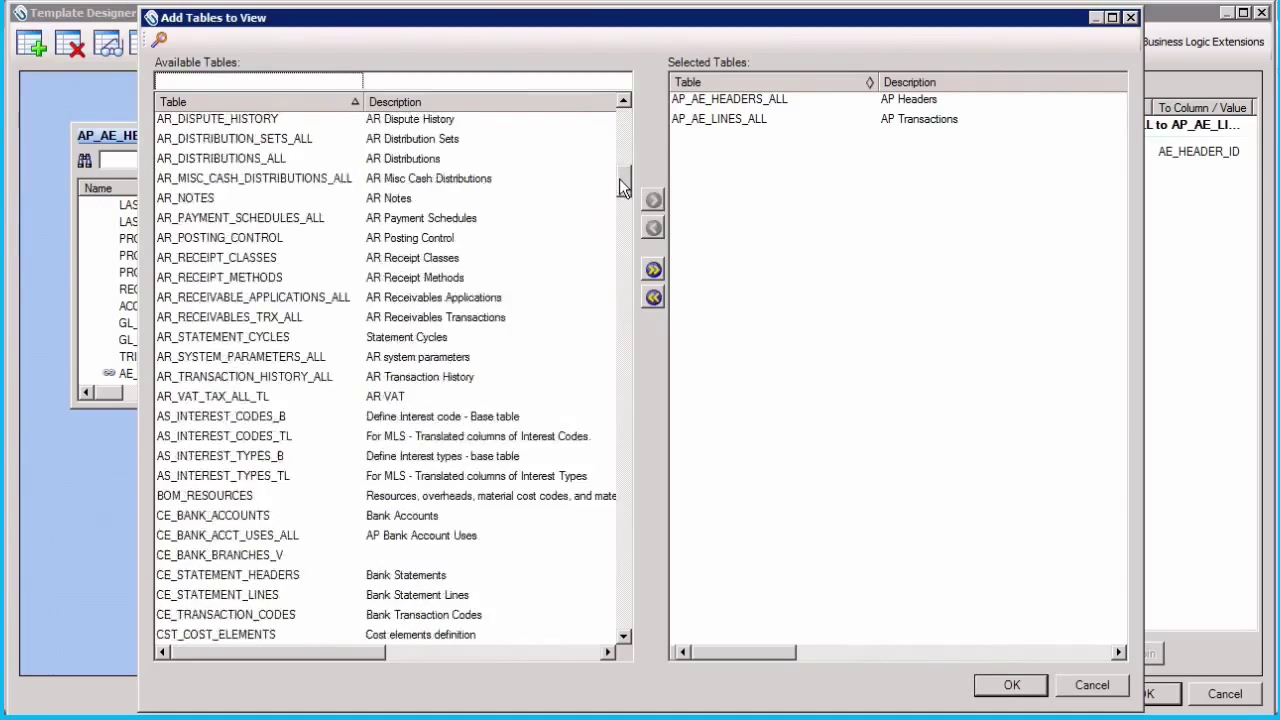
pyautogui.scroll(-3)
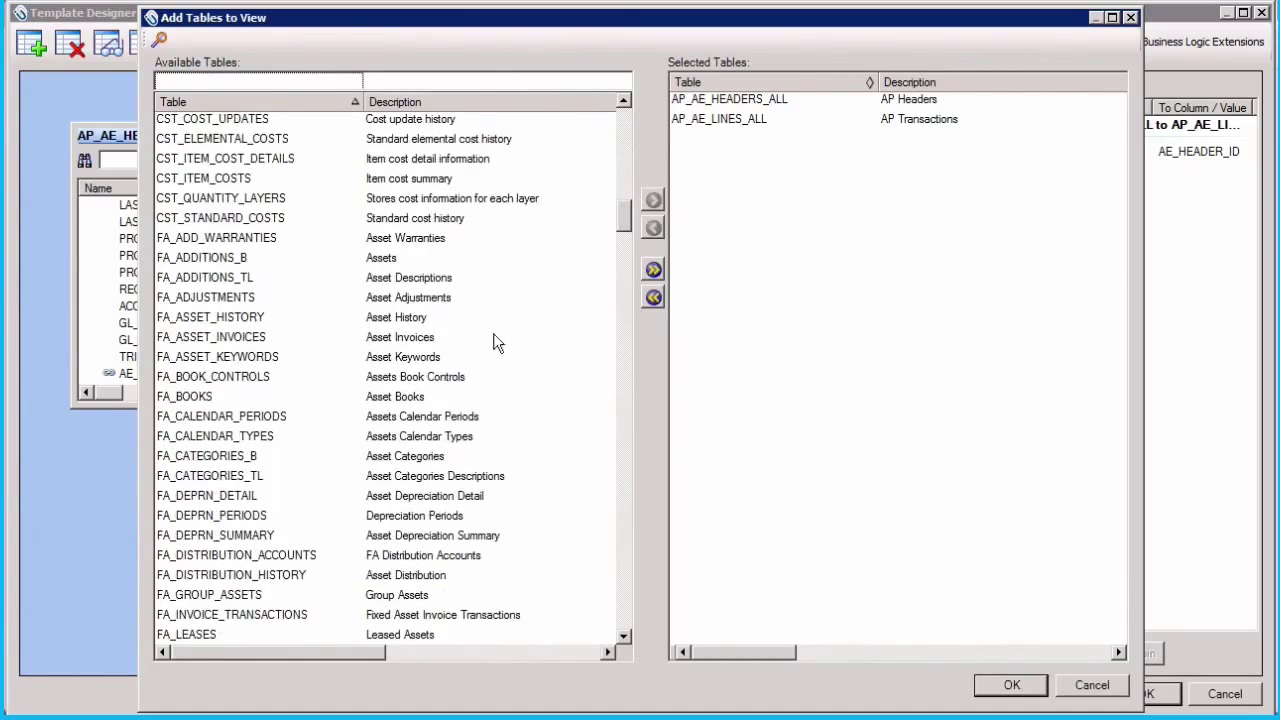
pyautogui.click(652, 200)
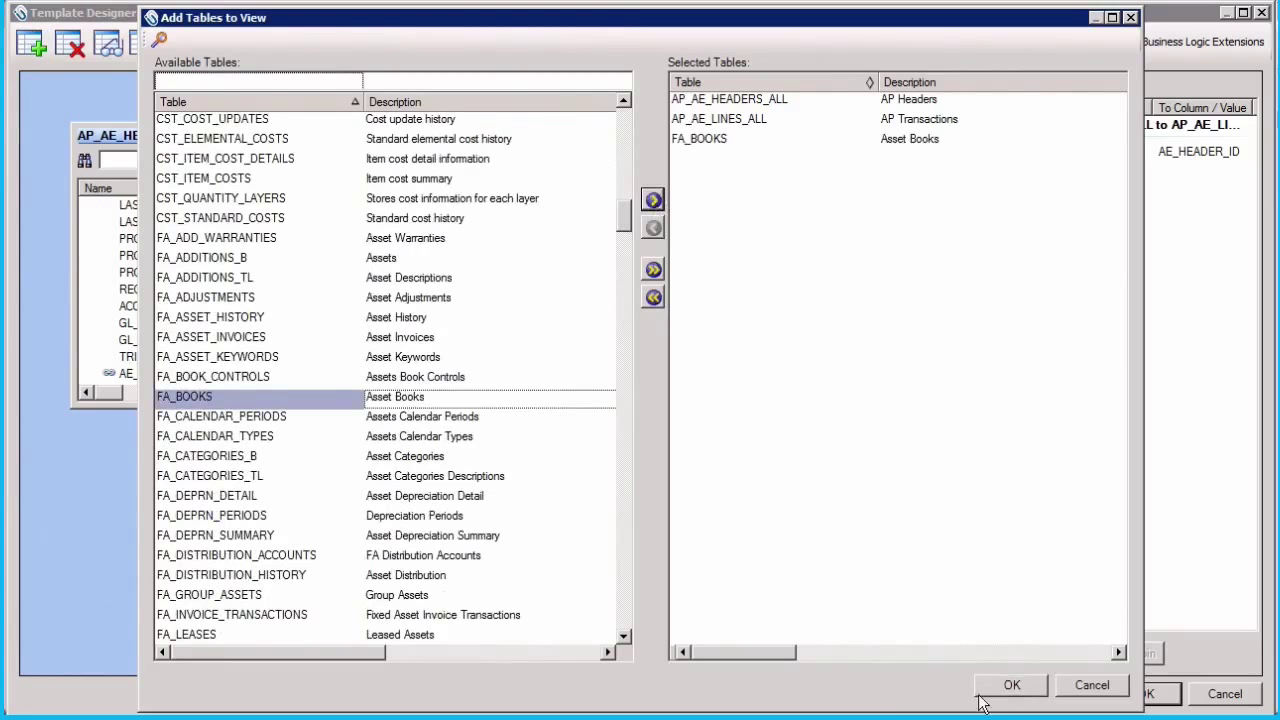
pyautogui.click(1012, 684)
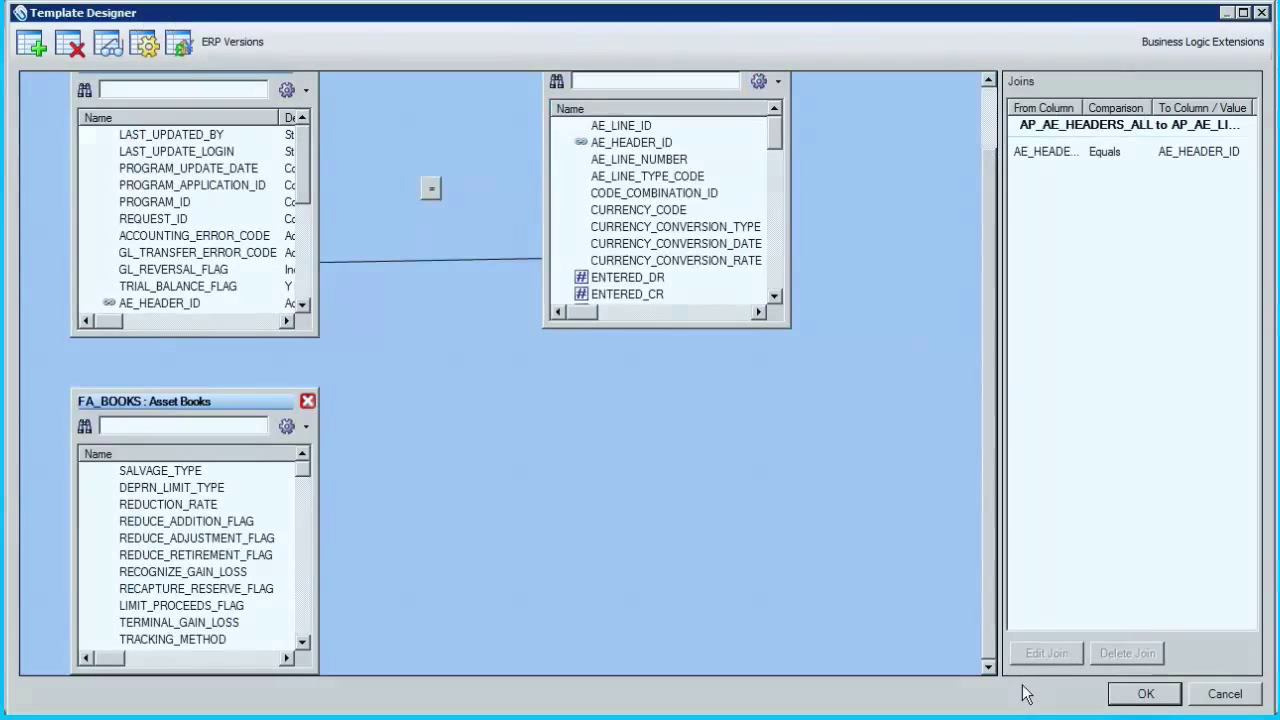